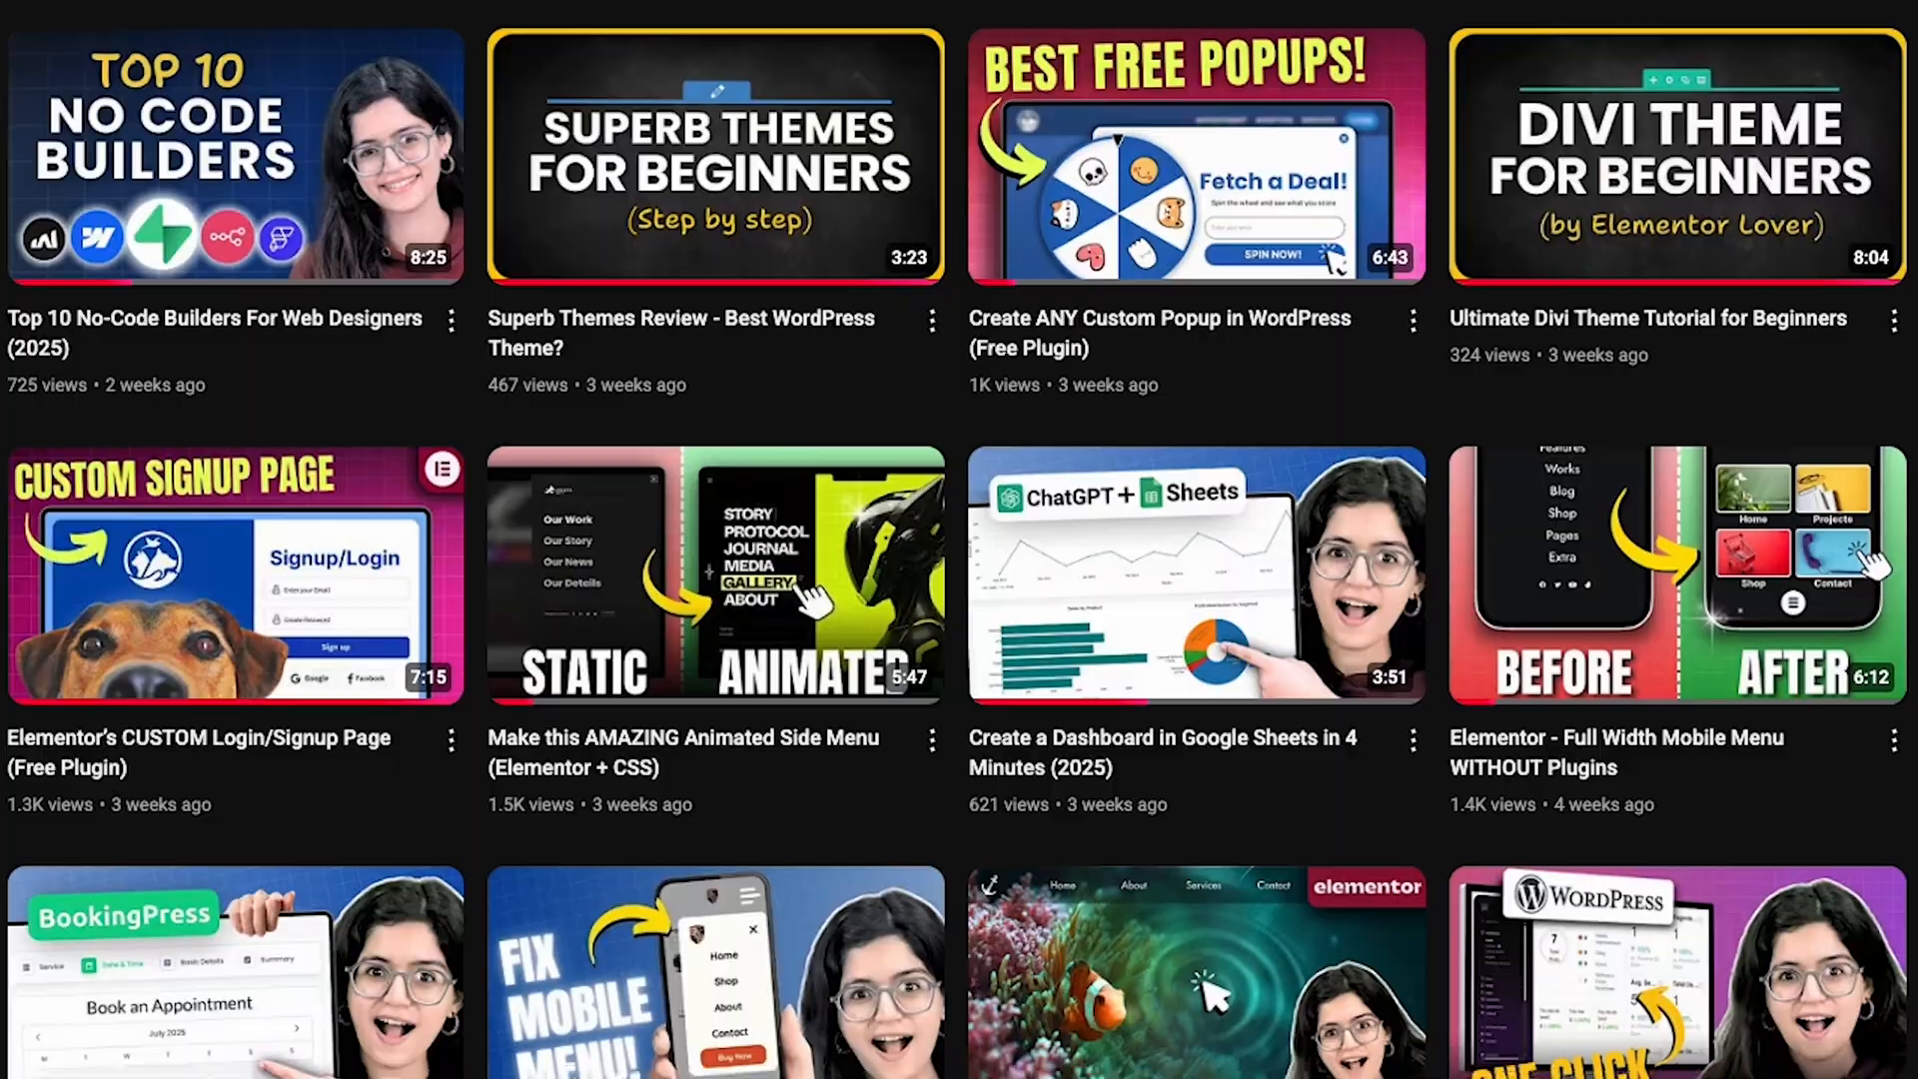
- Scroll down the proposal through the cost breakdown, care plan tiers and Terms & Conditions
{"action": "scroll", "scroll_direction": "down", "scroll_amount": 3}
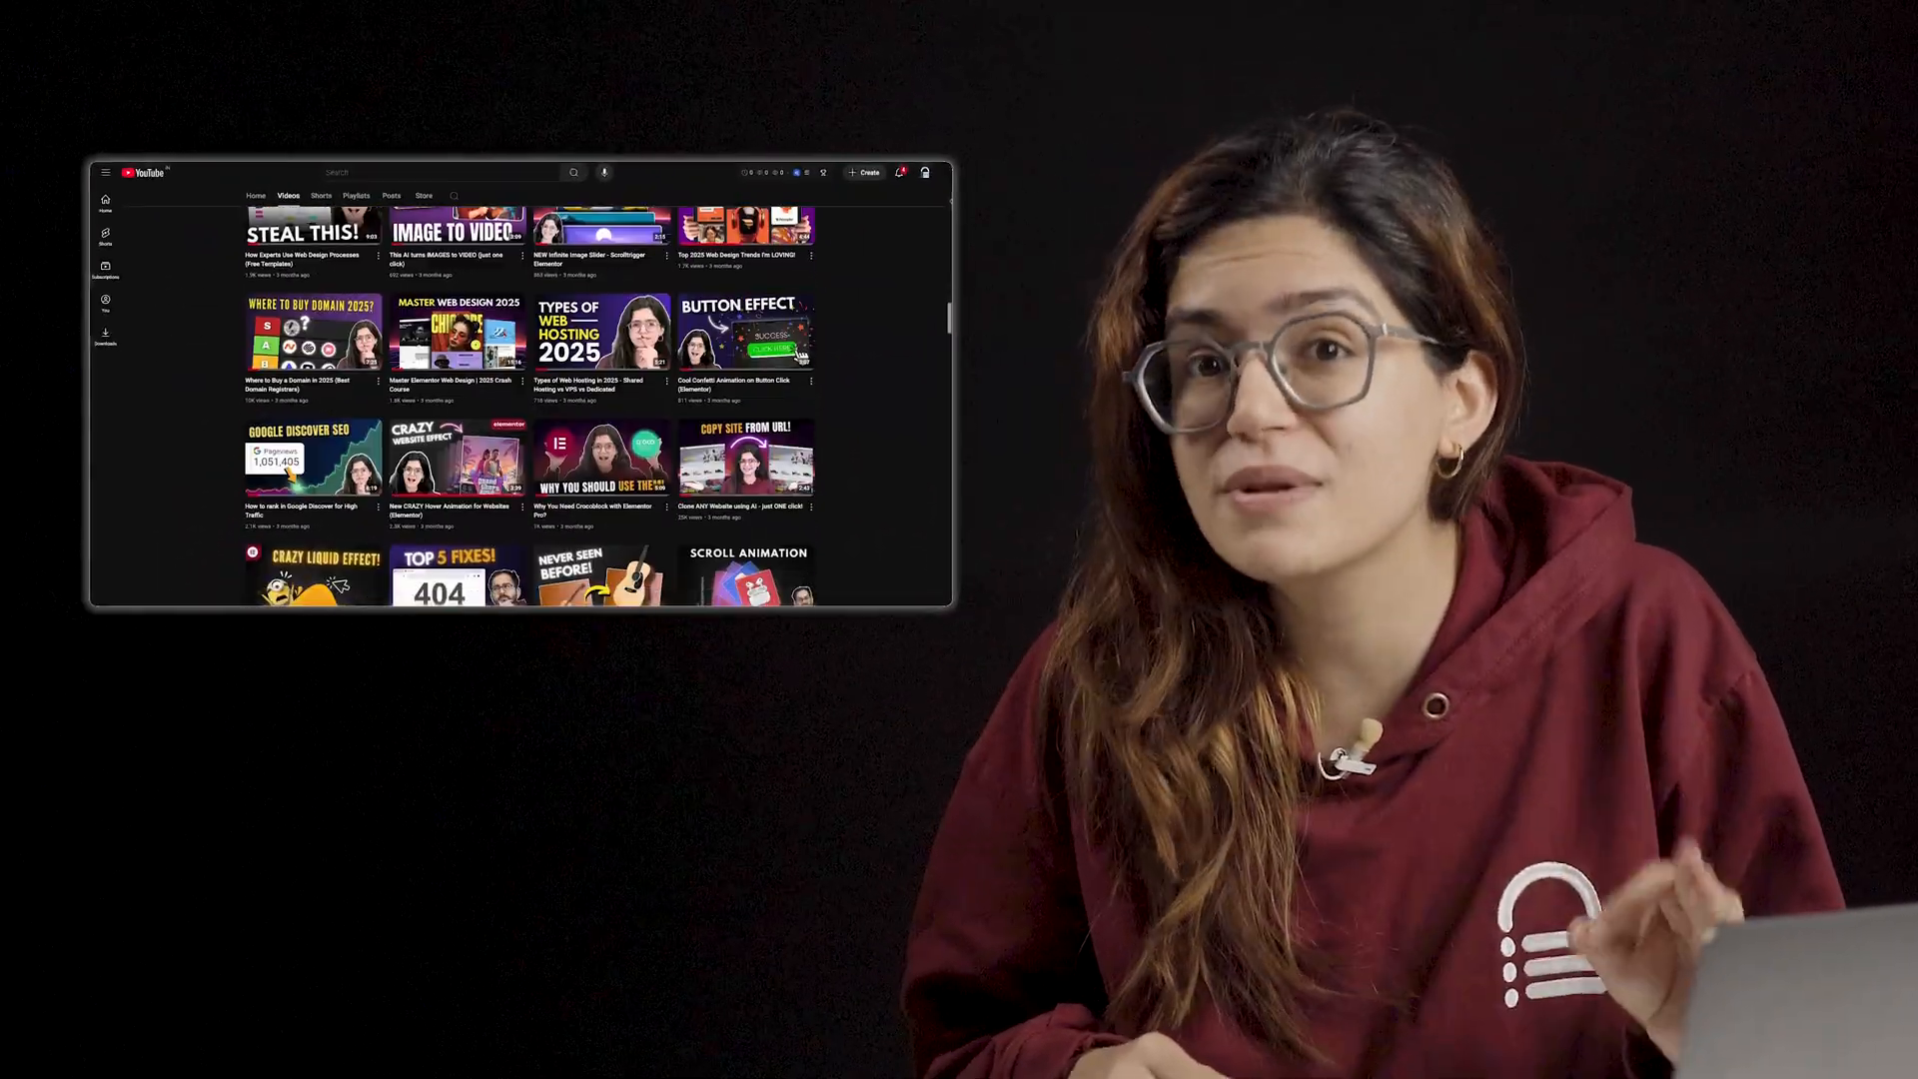
{"action": "scroll", "scroll_direction": "down", "scroll_amount": 3}
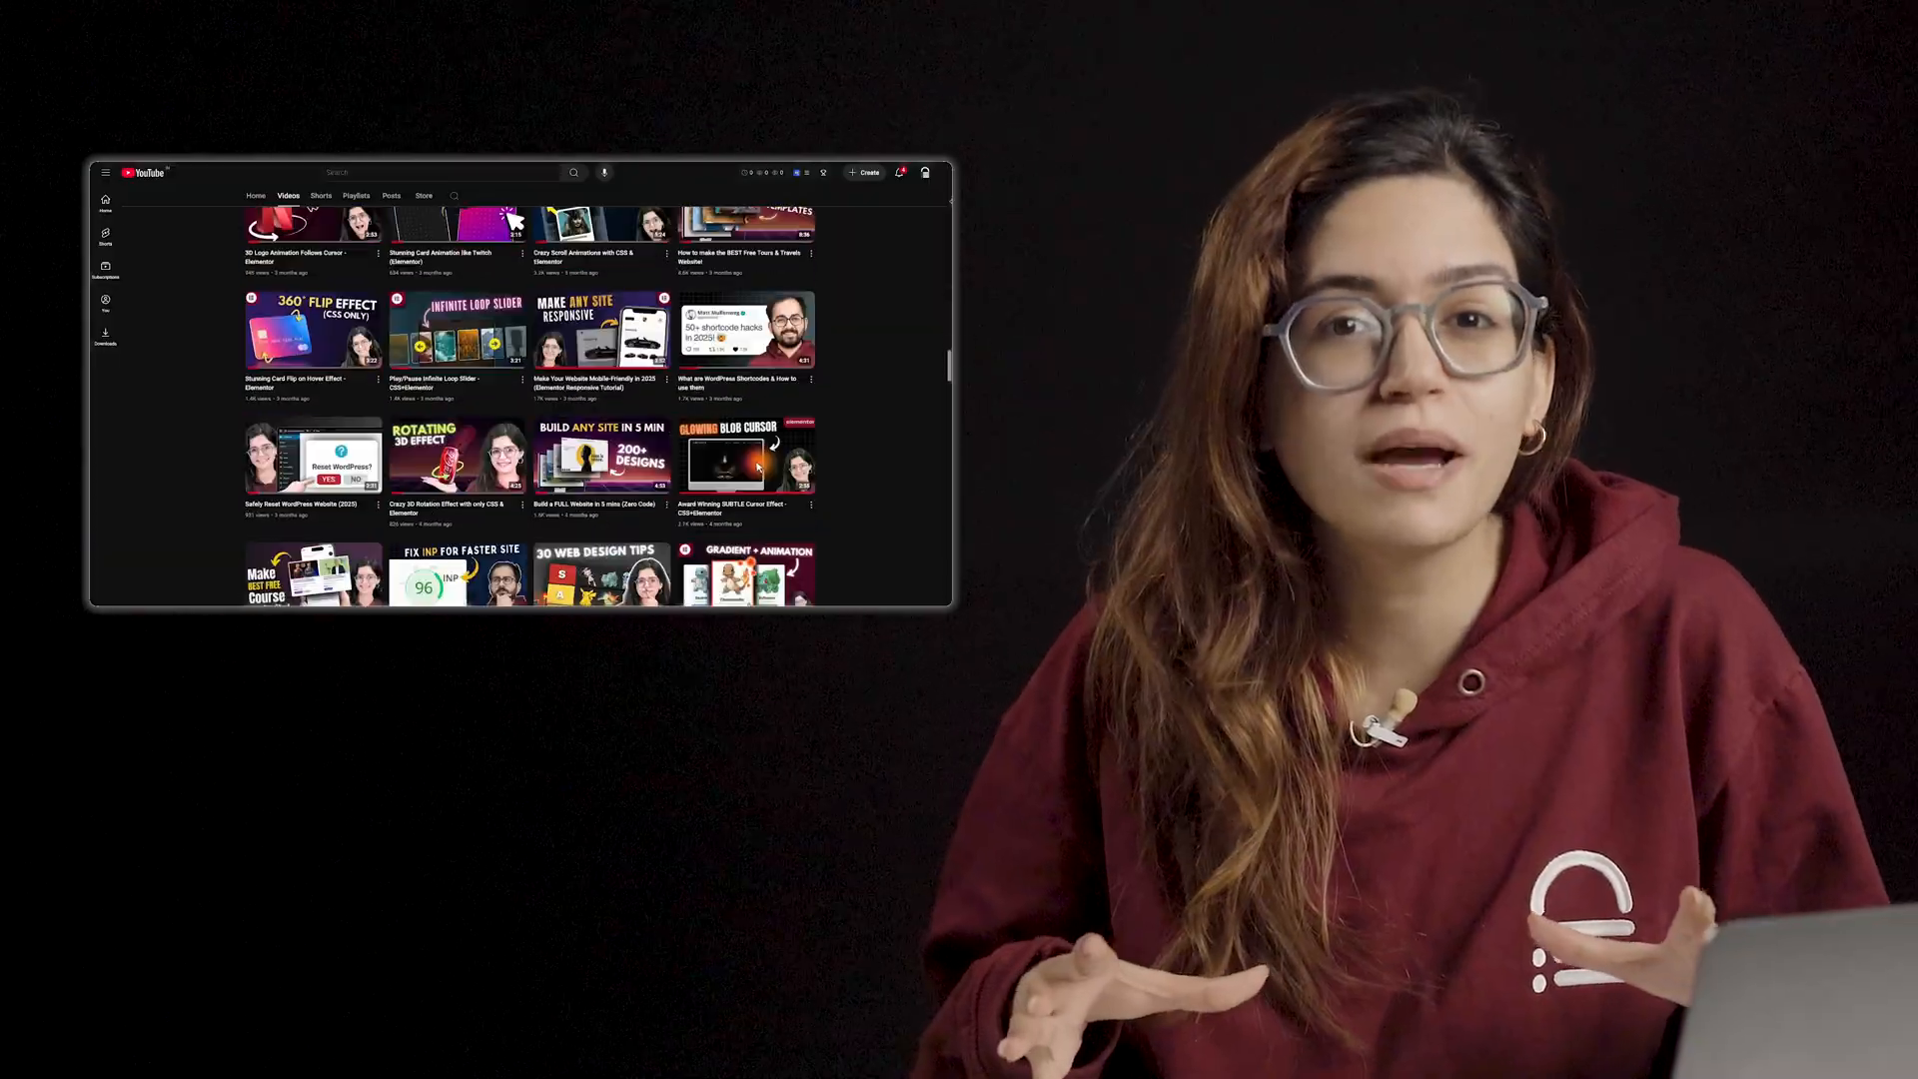
{"action": "scroll", "scroll_direction": "down", "scroll_amount": 3}
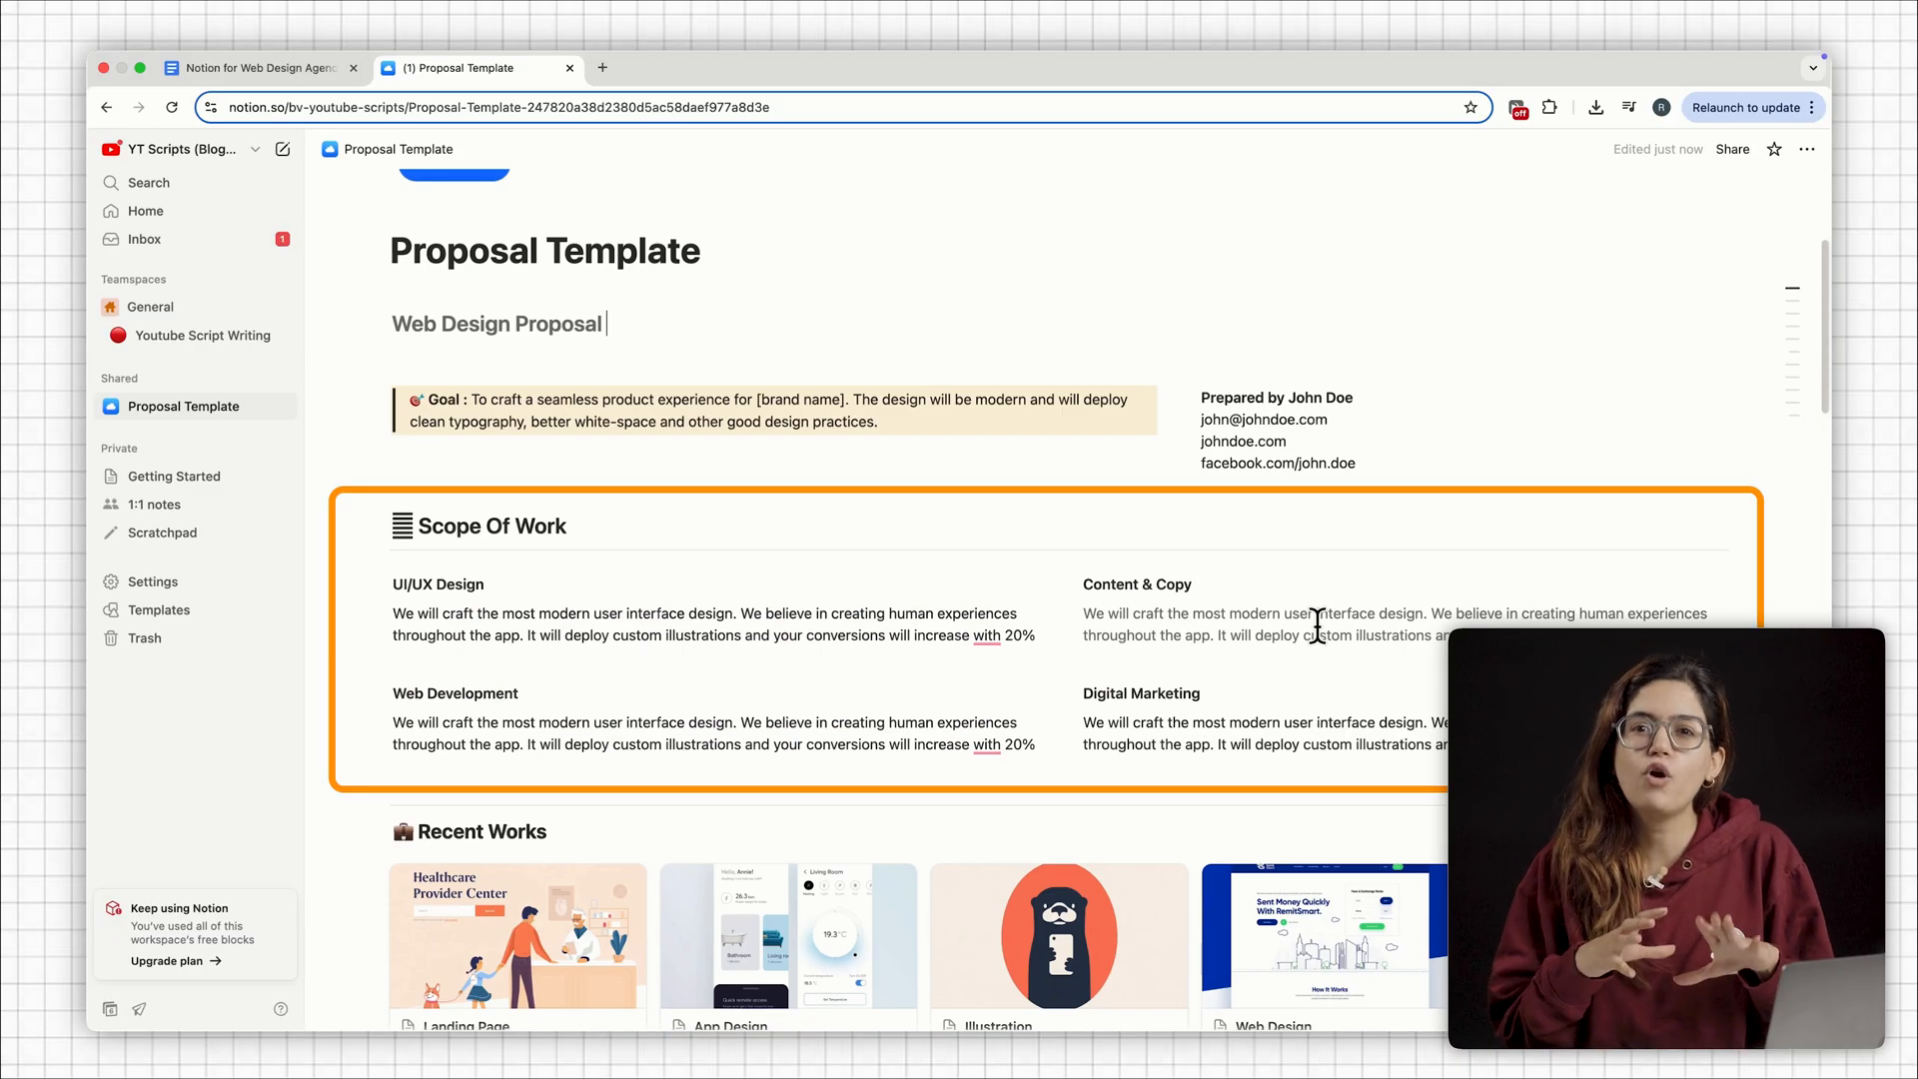
{"action": "scroll", "scroll_direction": "down", "scroll_amount": 3}
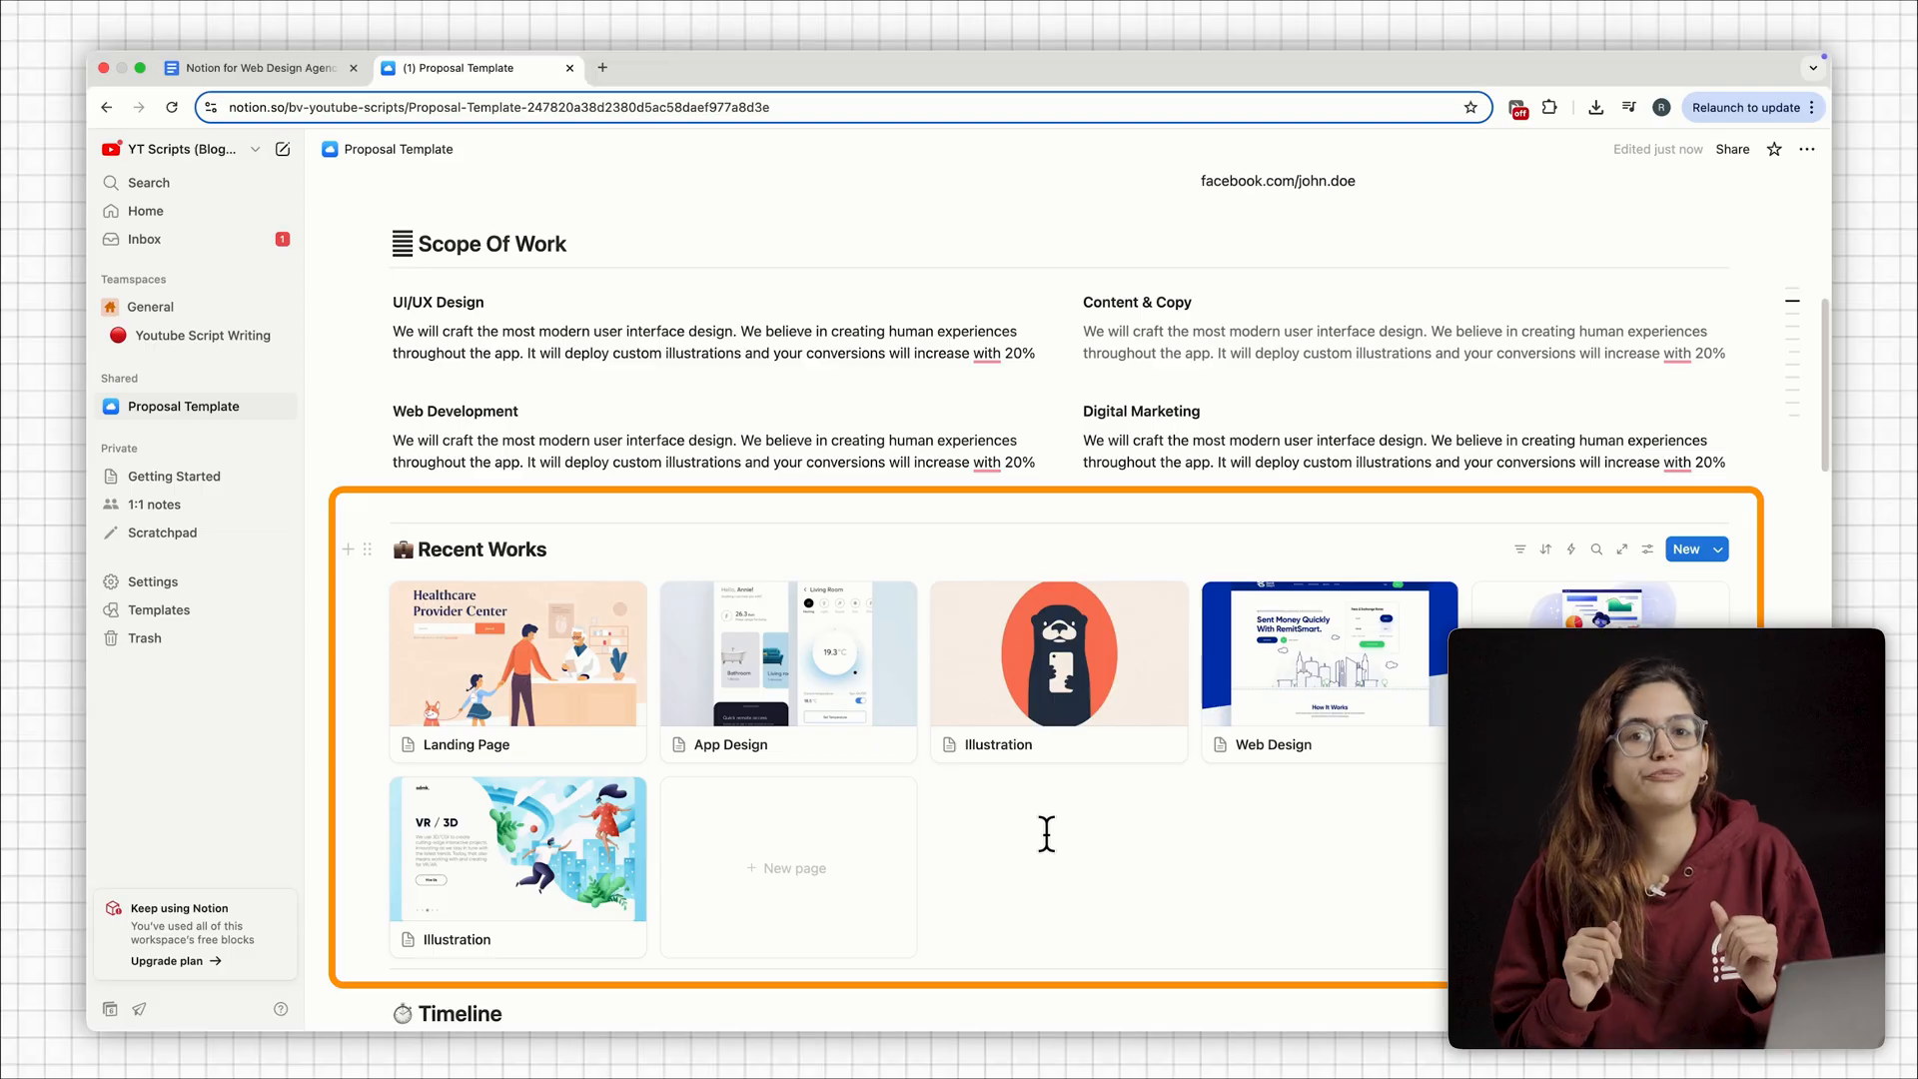
{"action": "scroll", "scroll_direction": "down", "scroll_amount": 3}
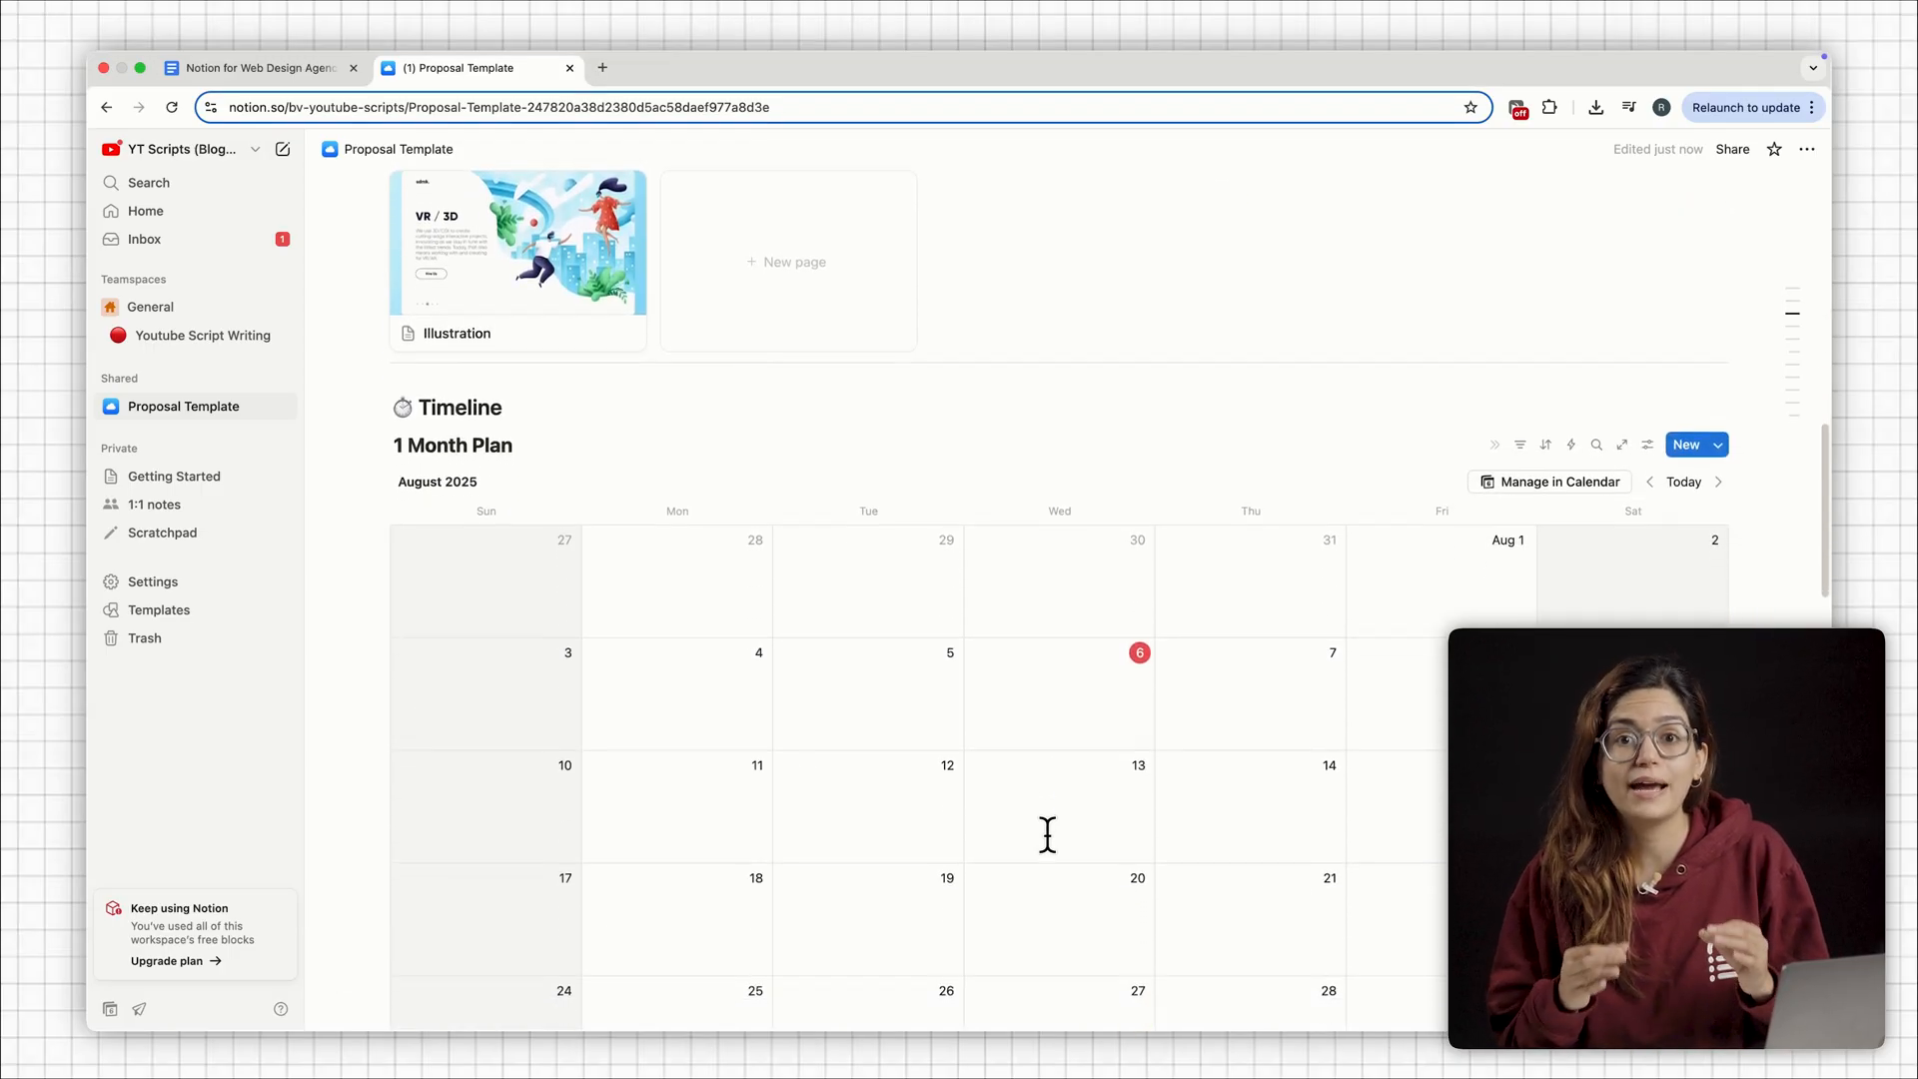
{"action": "scroll", "scroll_direction": "down", "scroll_amount": 3}
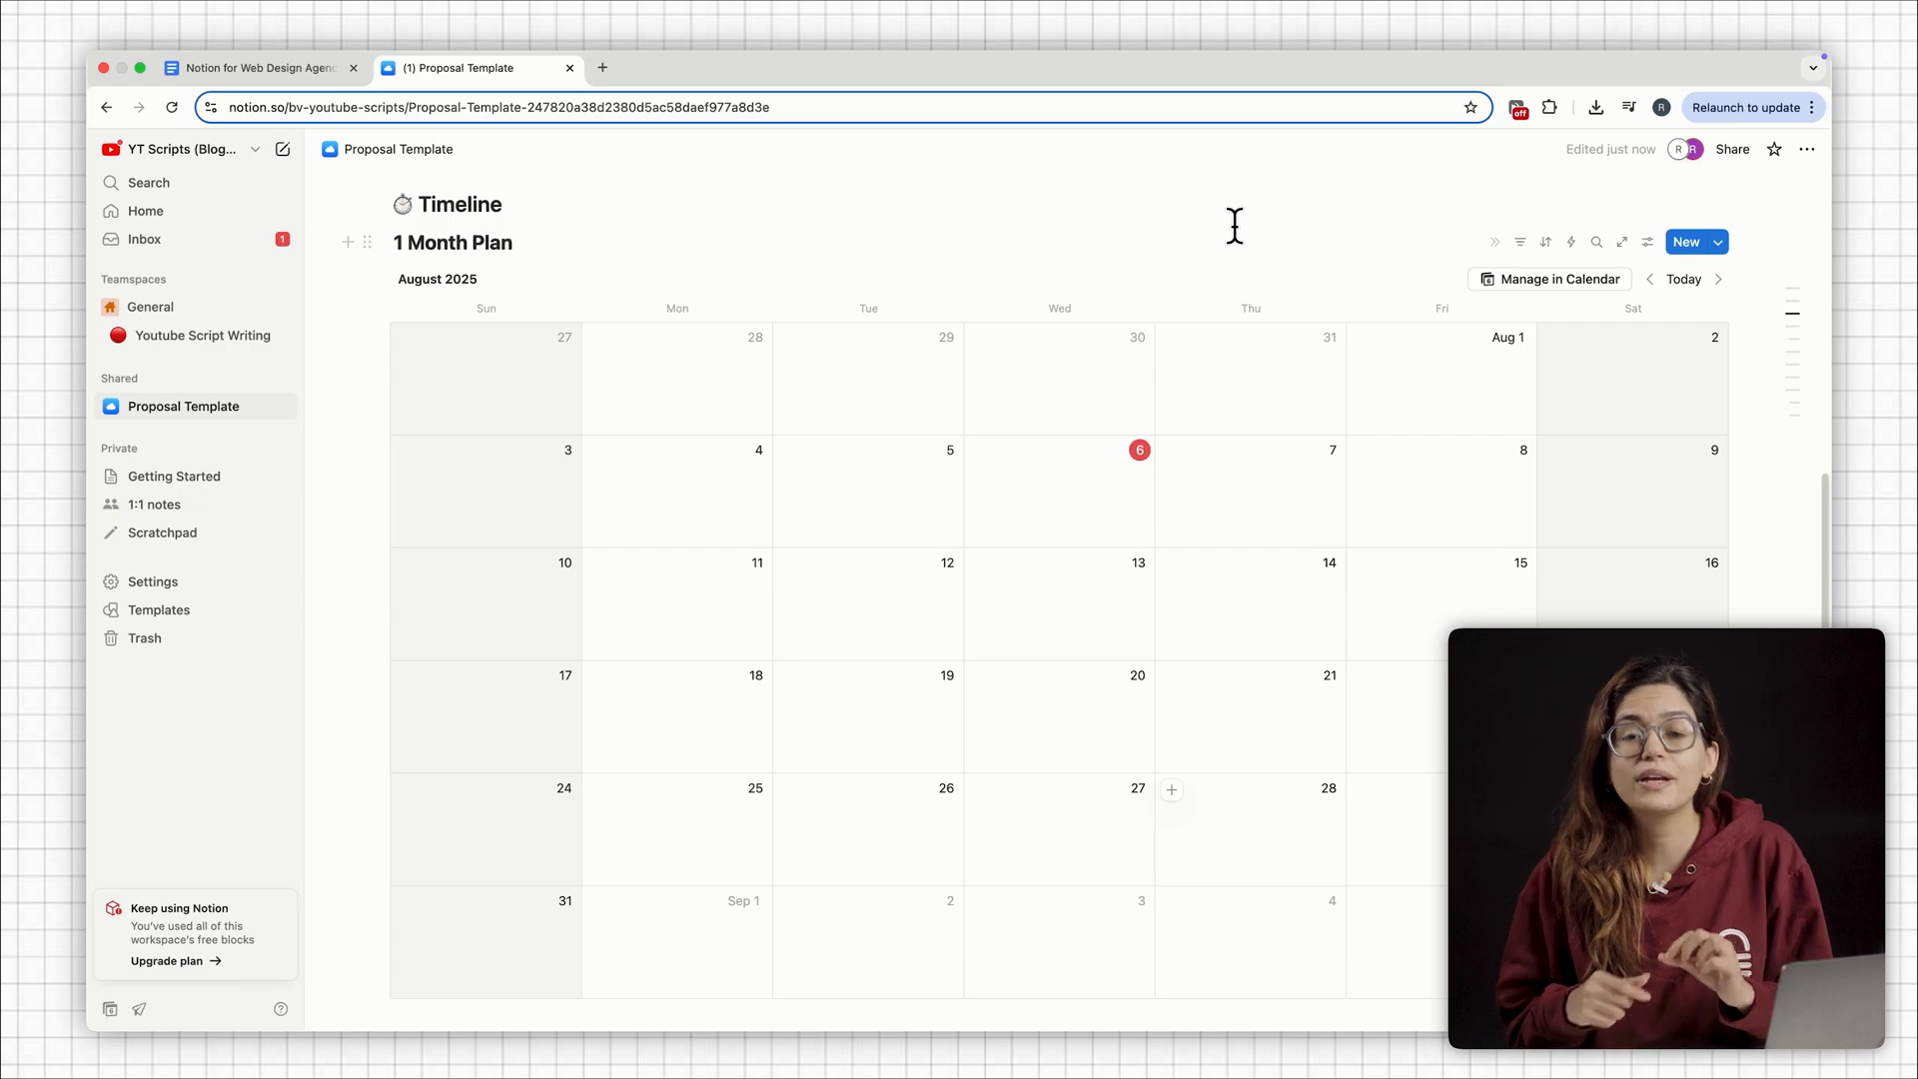
{"action": "scroll", "scroll_direction": "down", "scroll_amount": 3}
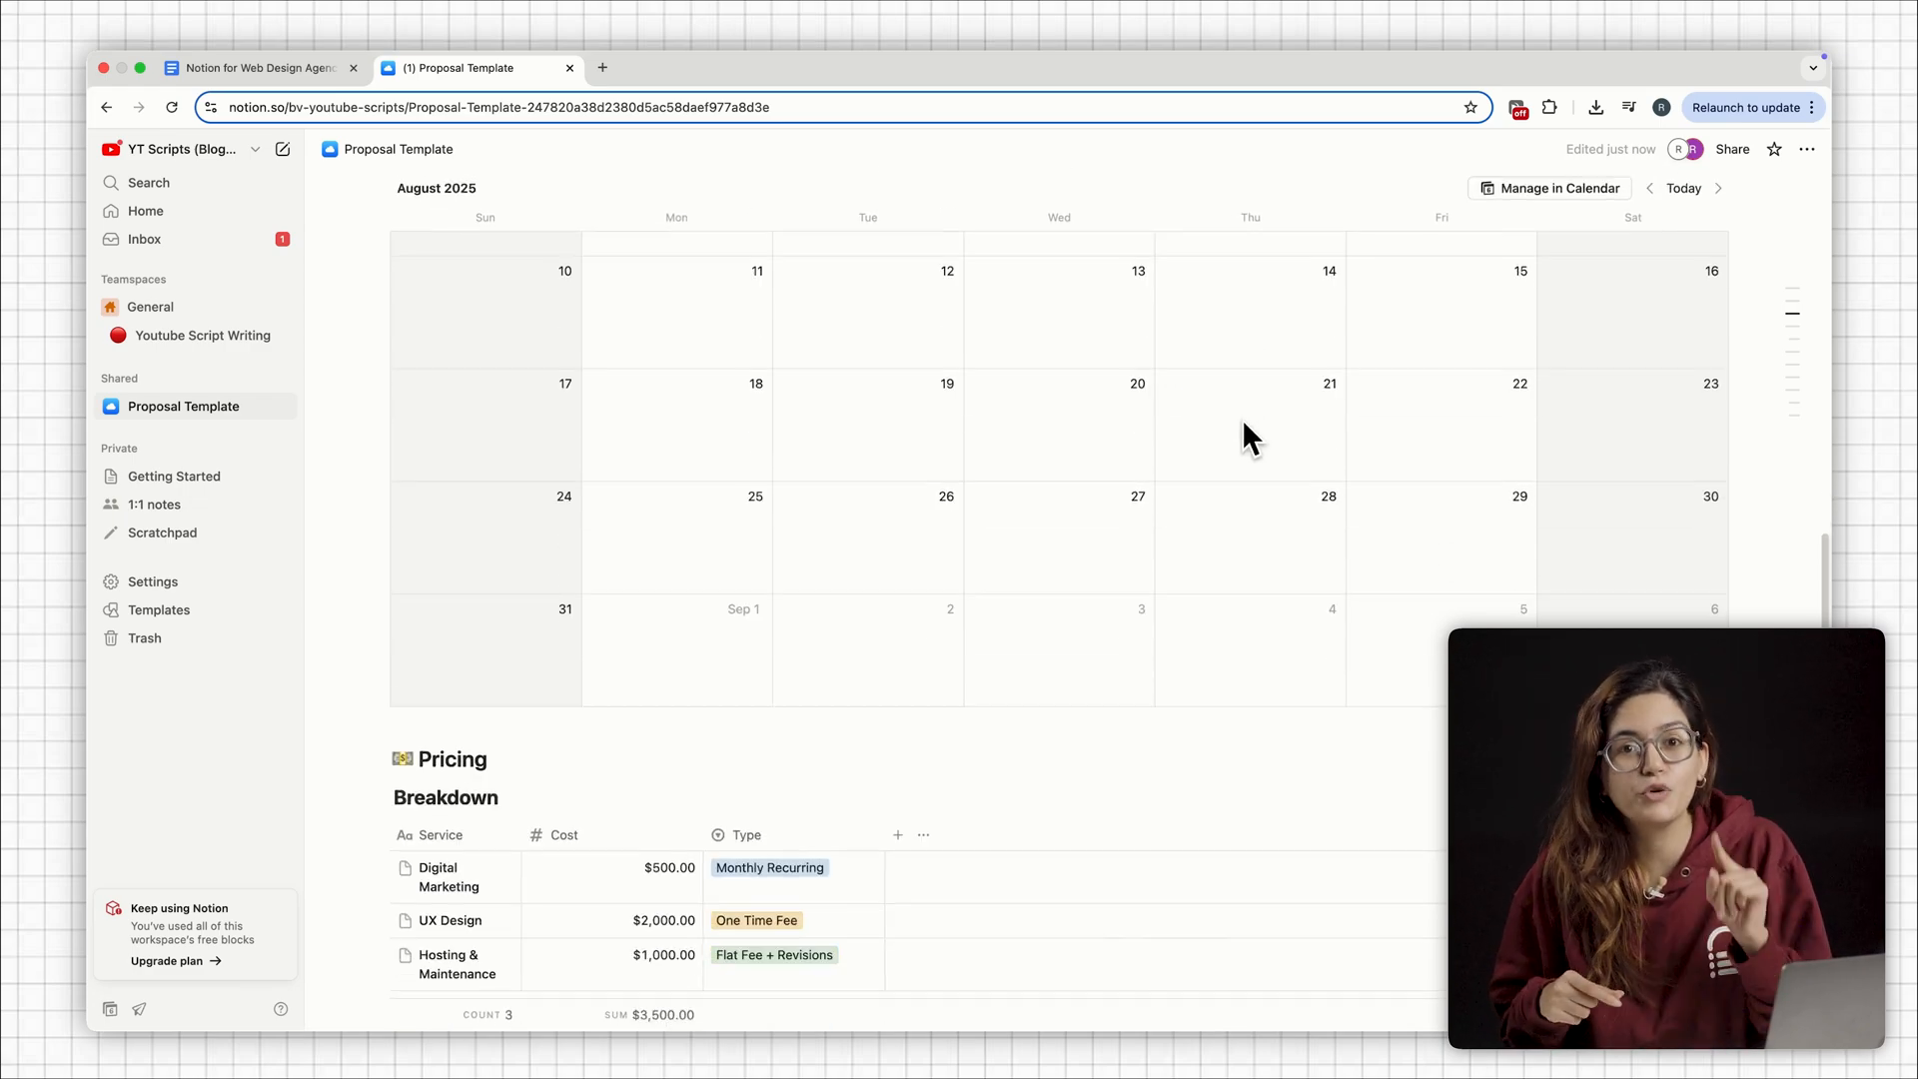
{"action": "scroll", "scroll_direction": "down", "scroll_amount": 3}
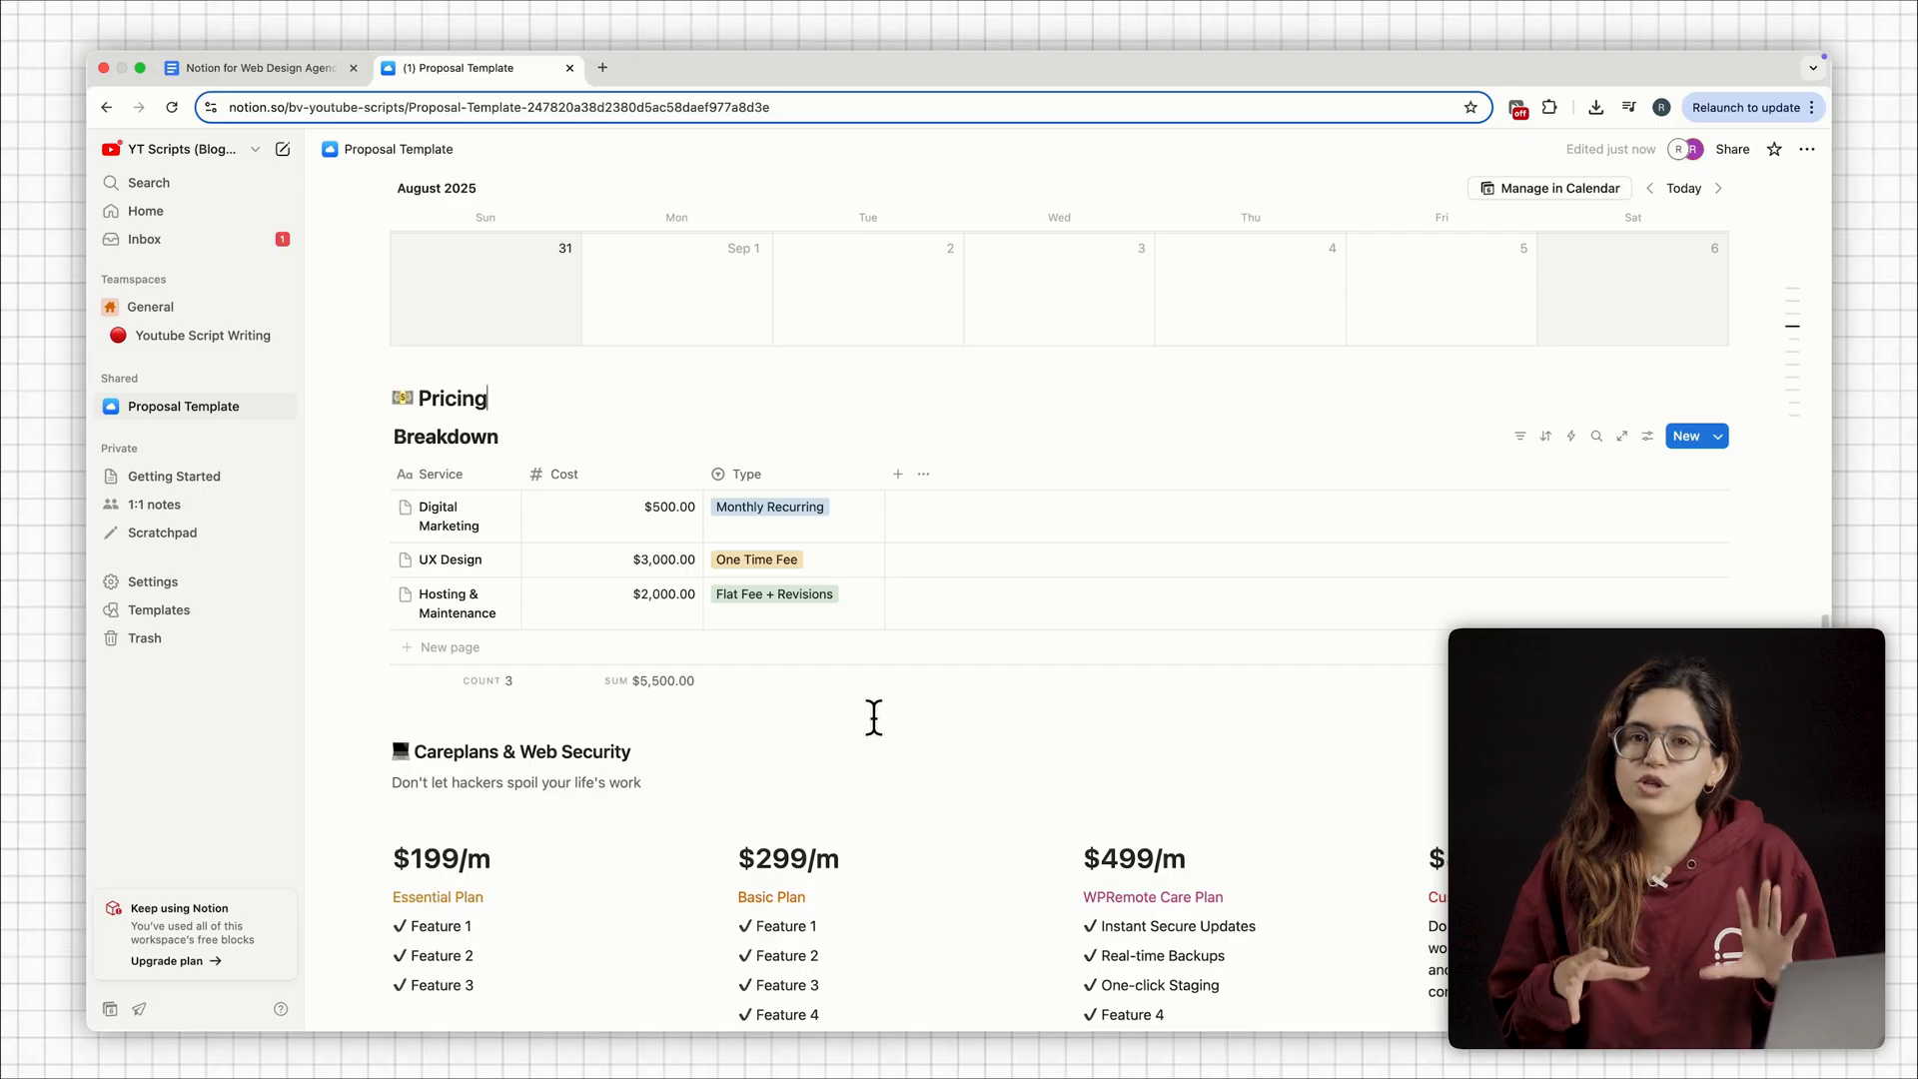
{"action": "scroll", "scroll_direction": "down", "scroll_amount": 3}
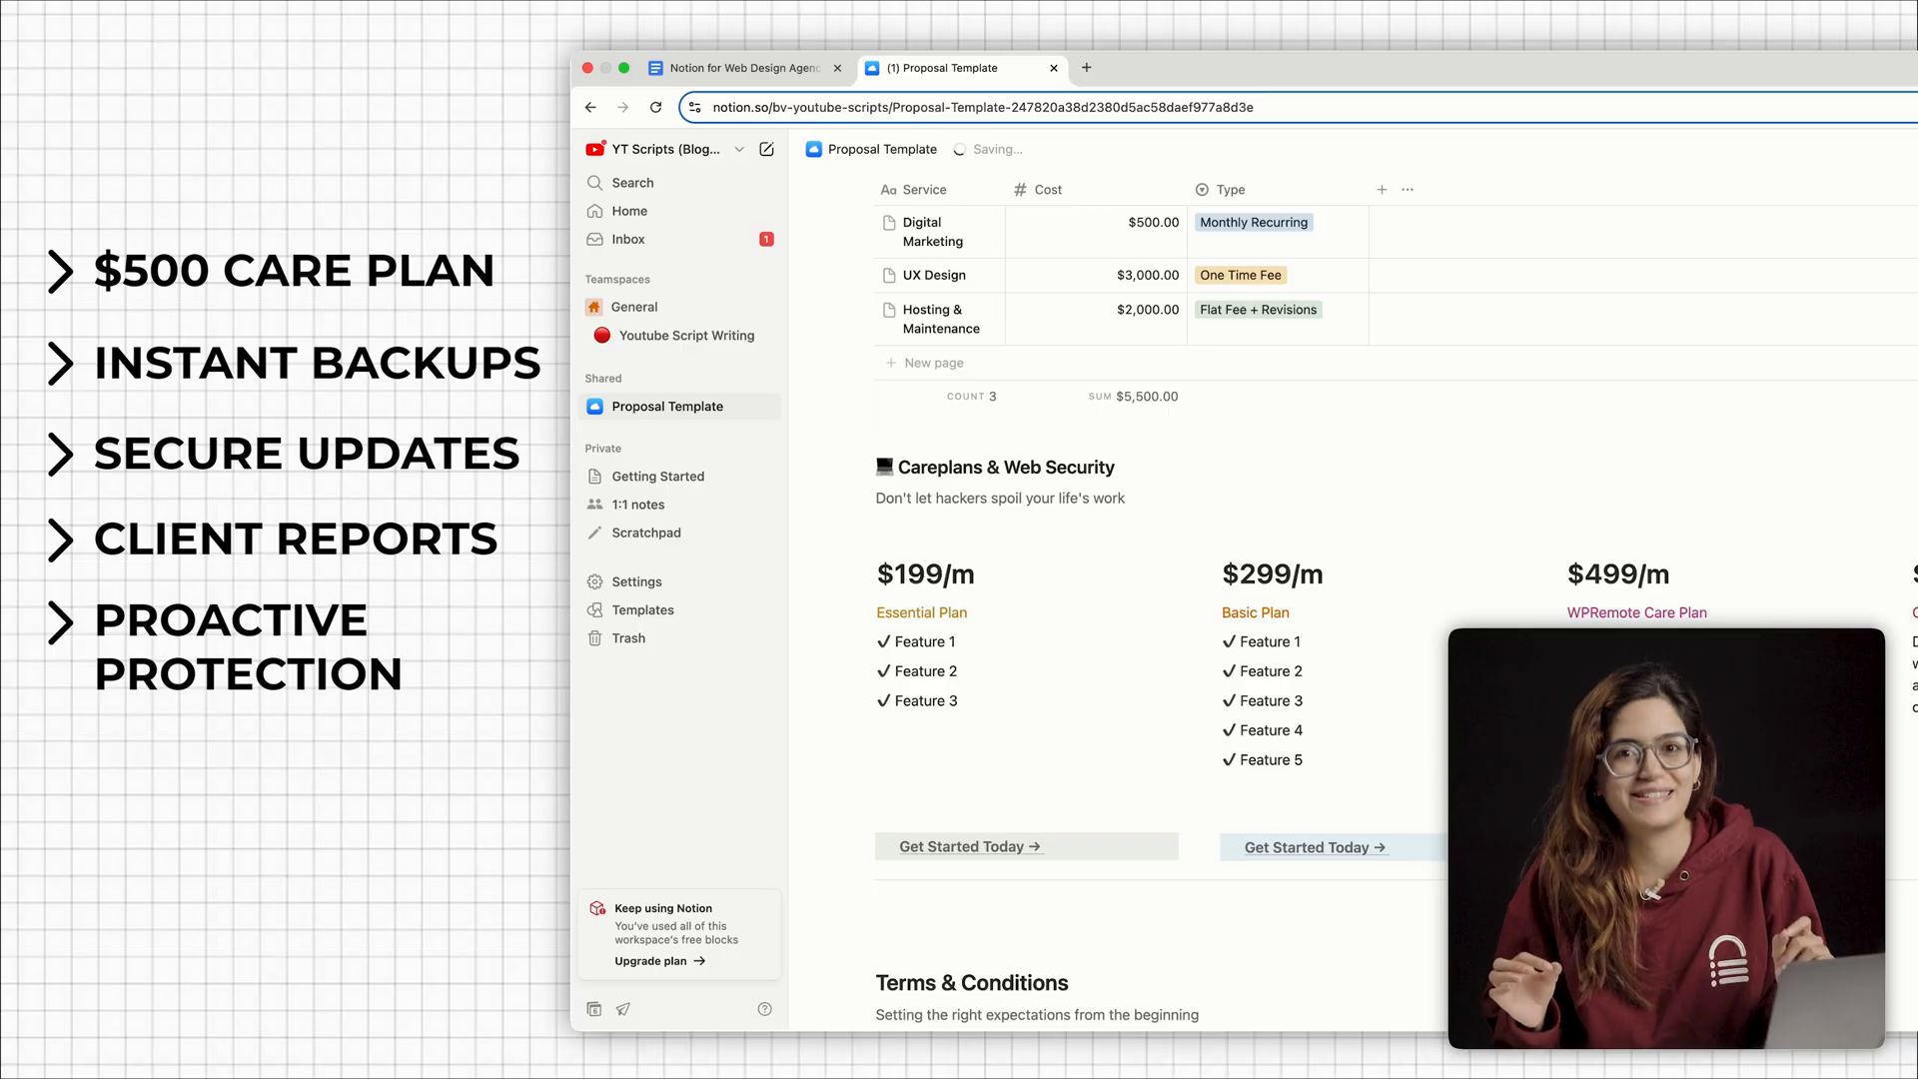
{"action": "scroll", "scroll_direction": "down", "scroll_amount": 3}
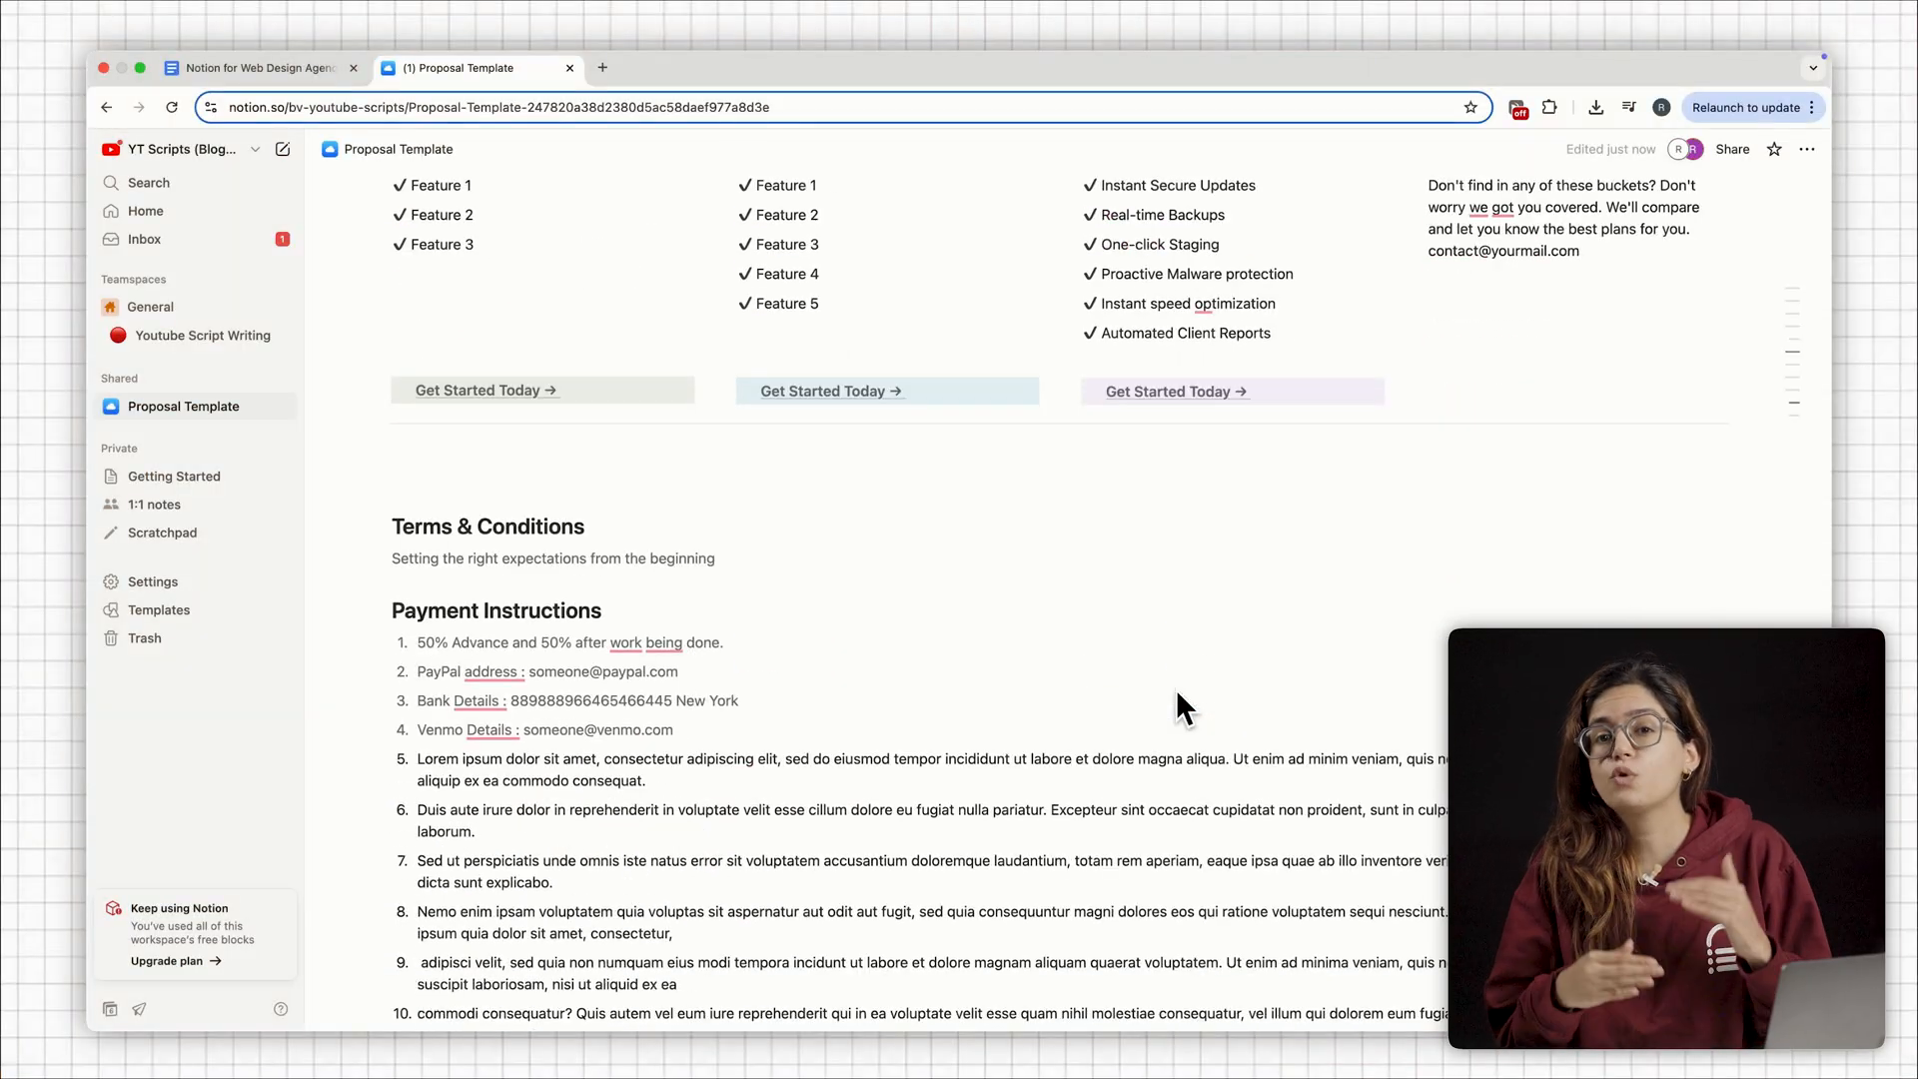
{"action": "scroll", "scroll_direction": "down", "scroll_amount": 3}
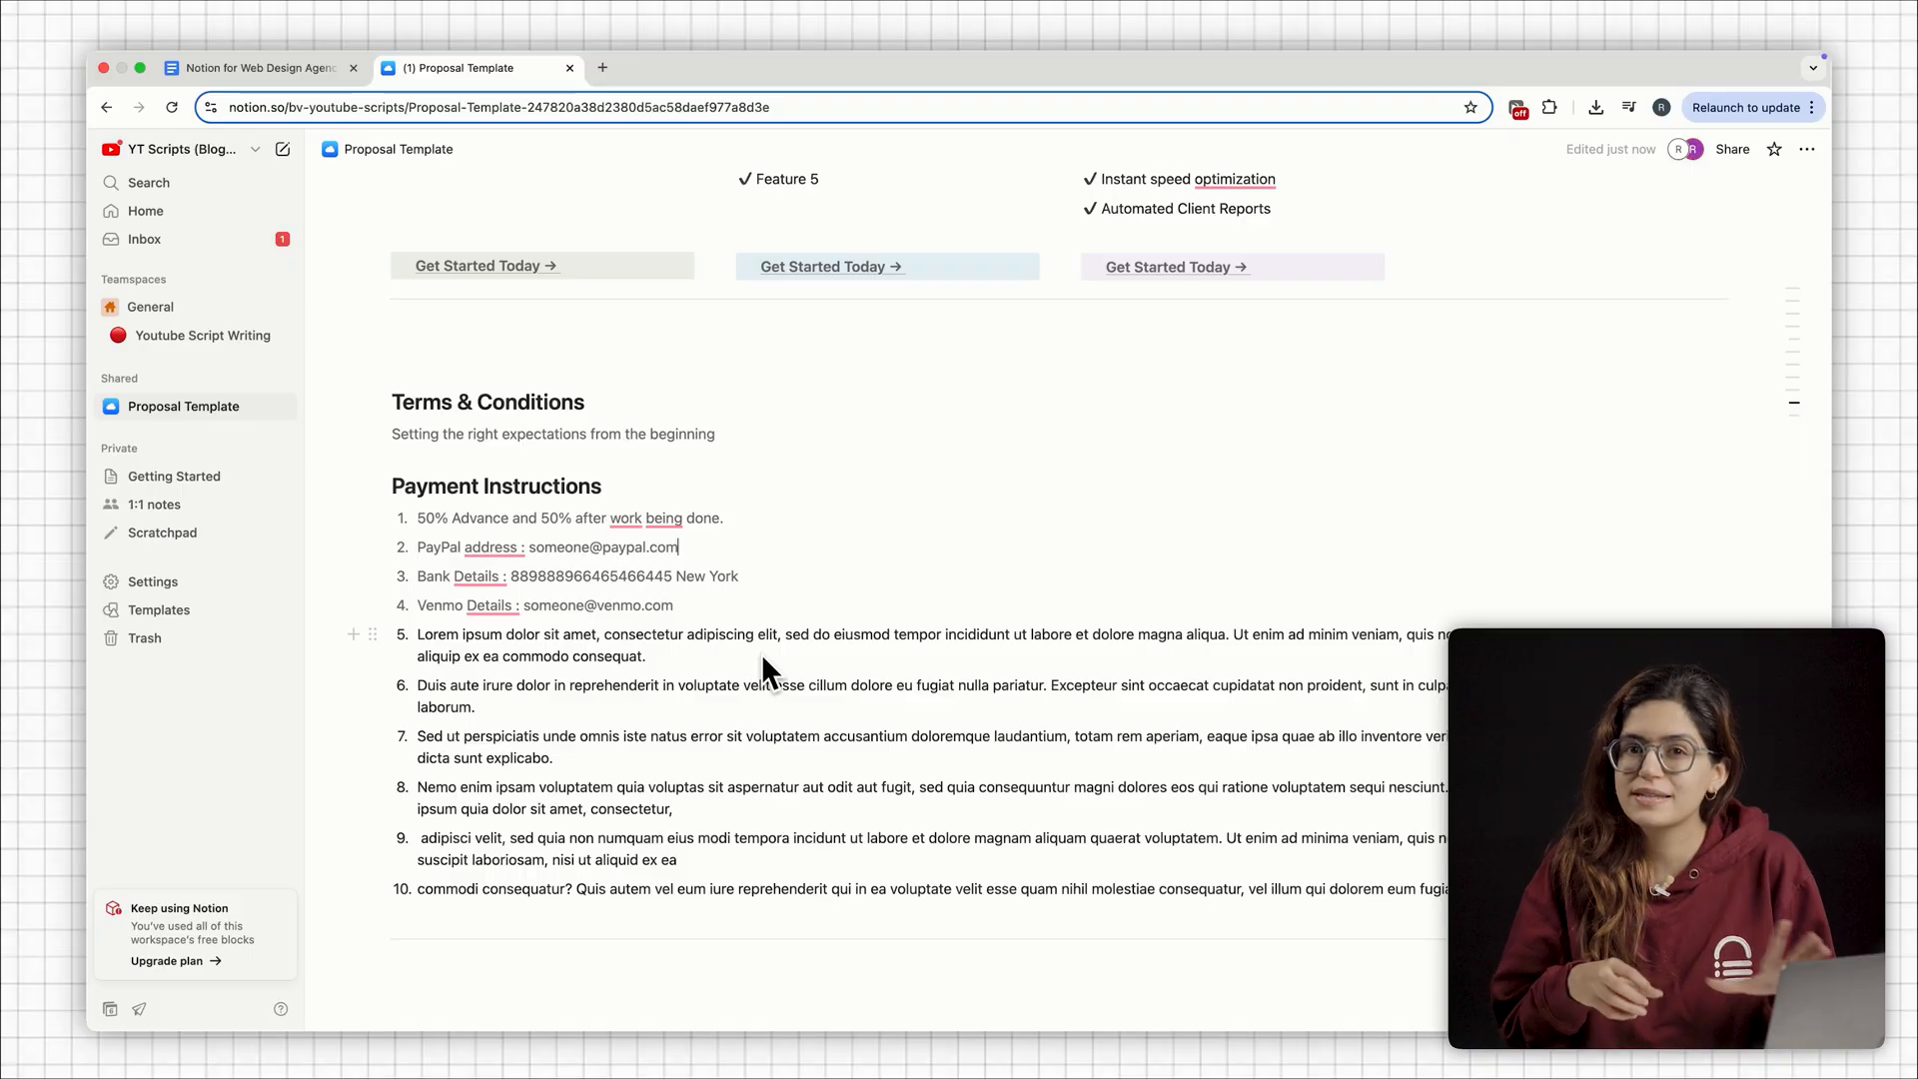
{"action": "scroll", "scroll_direction": "down", "scroll_amount": 3}
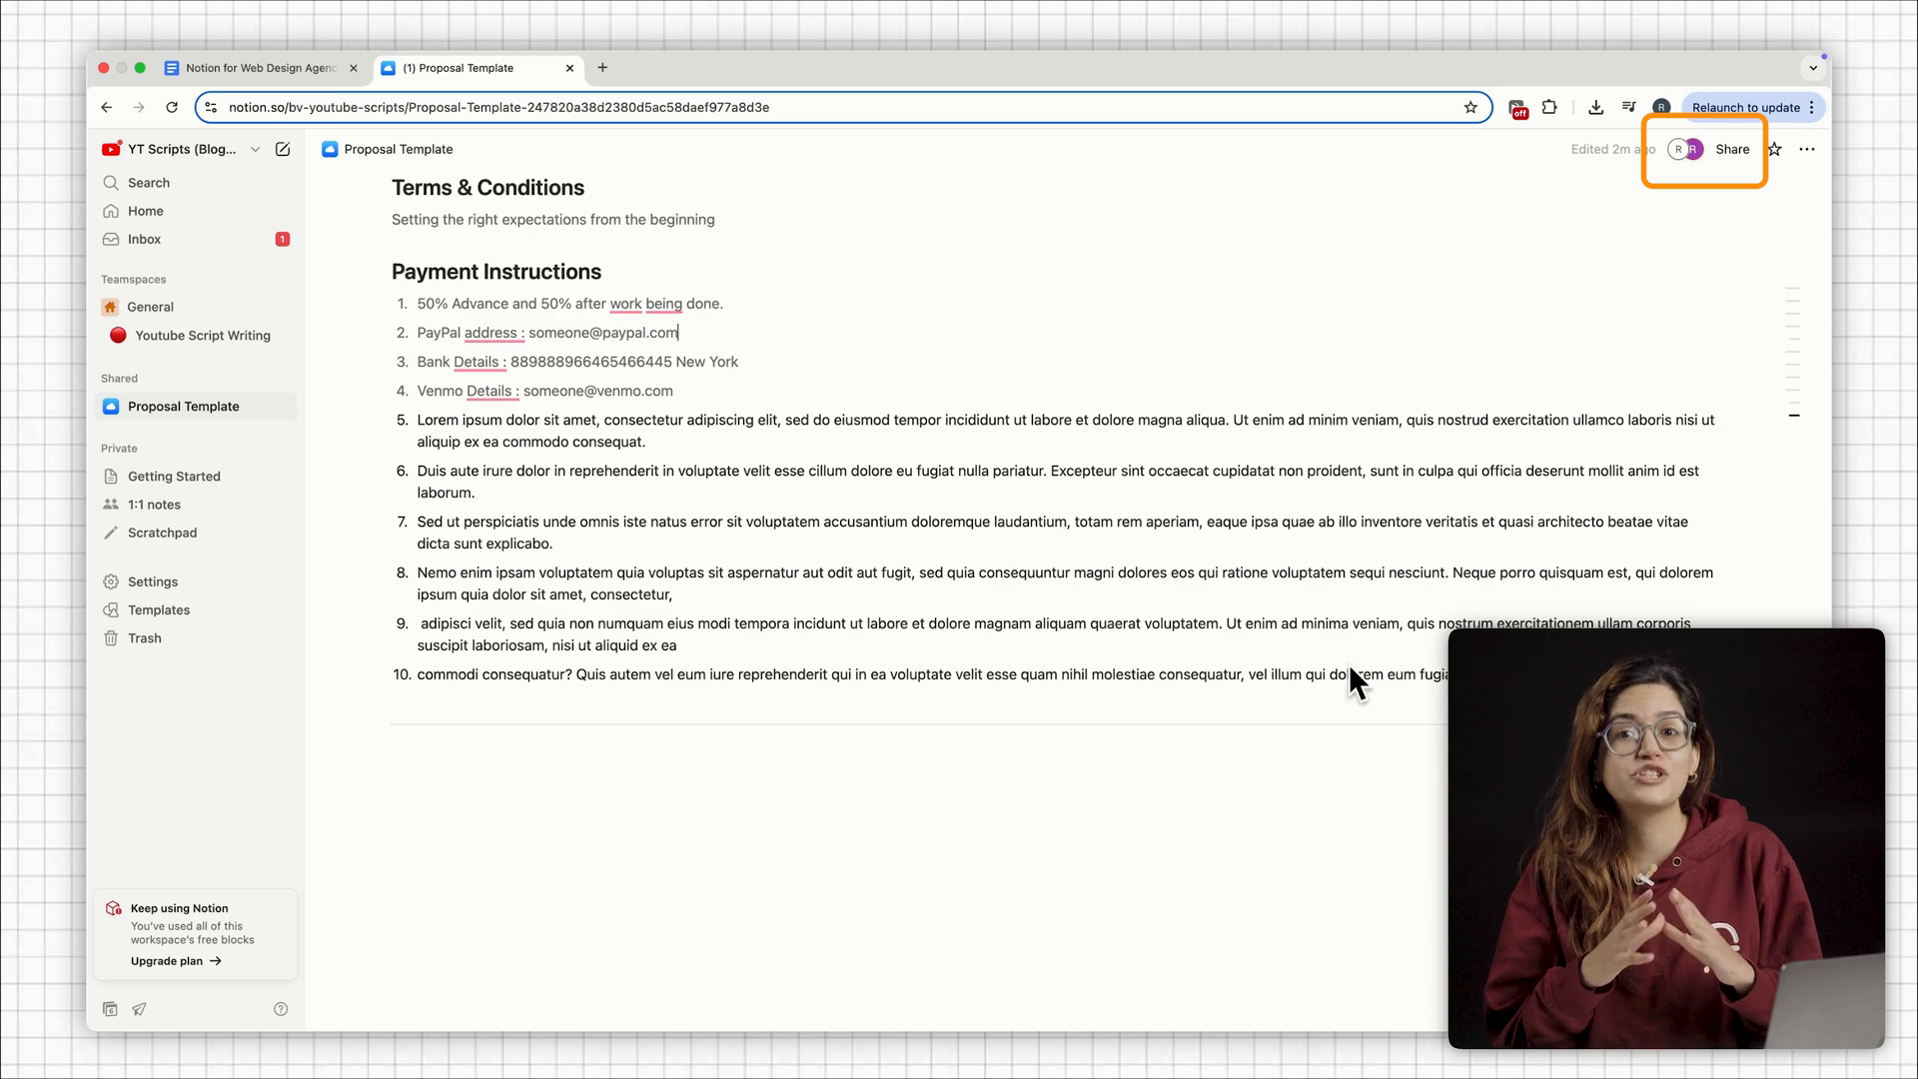
- Copy the Proposal Template page's shareable link from the Share menu
{"action": "left_click", "coordinate": [1731, 150]}
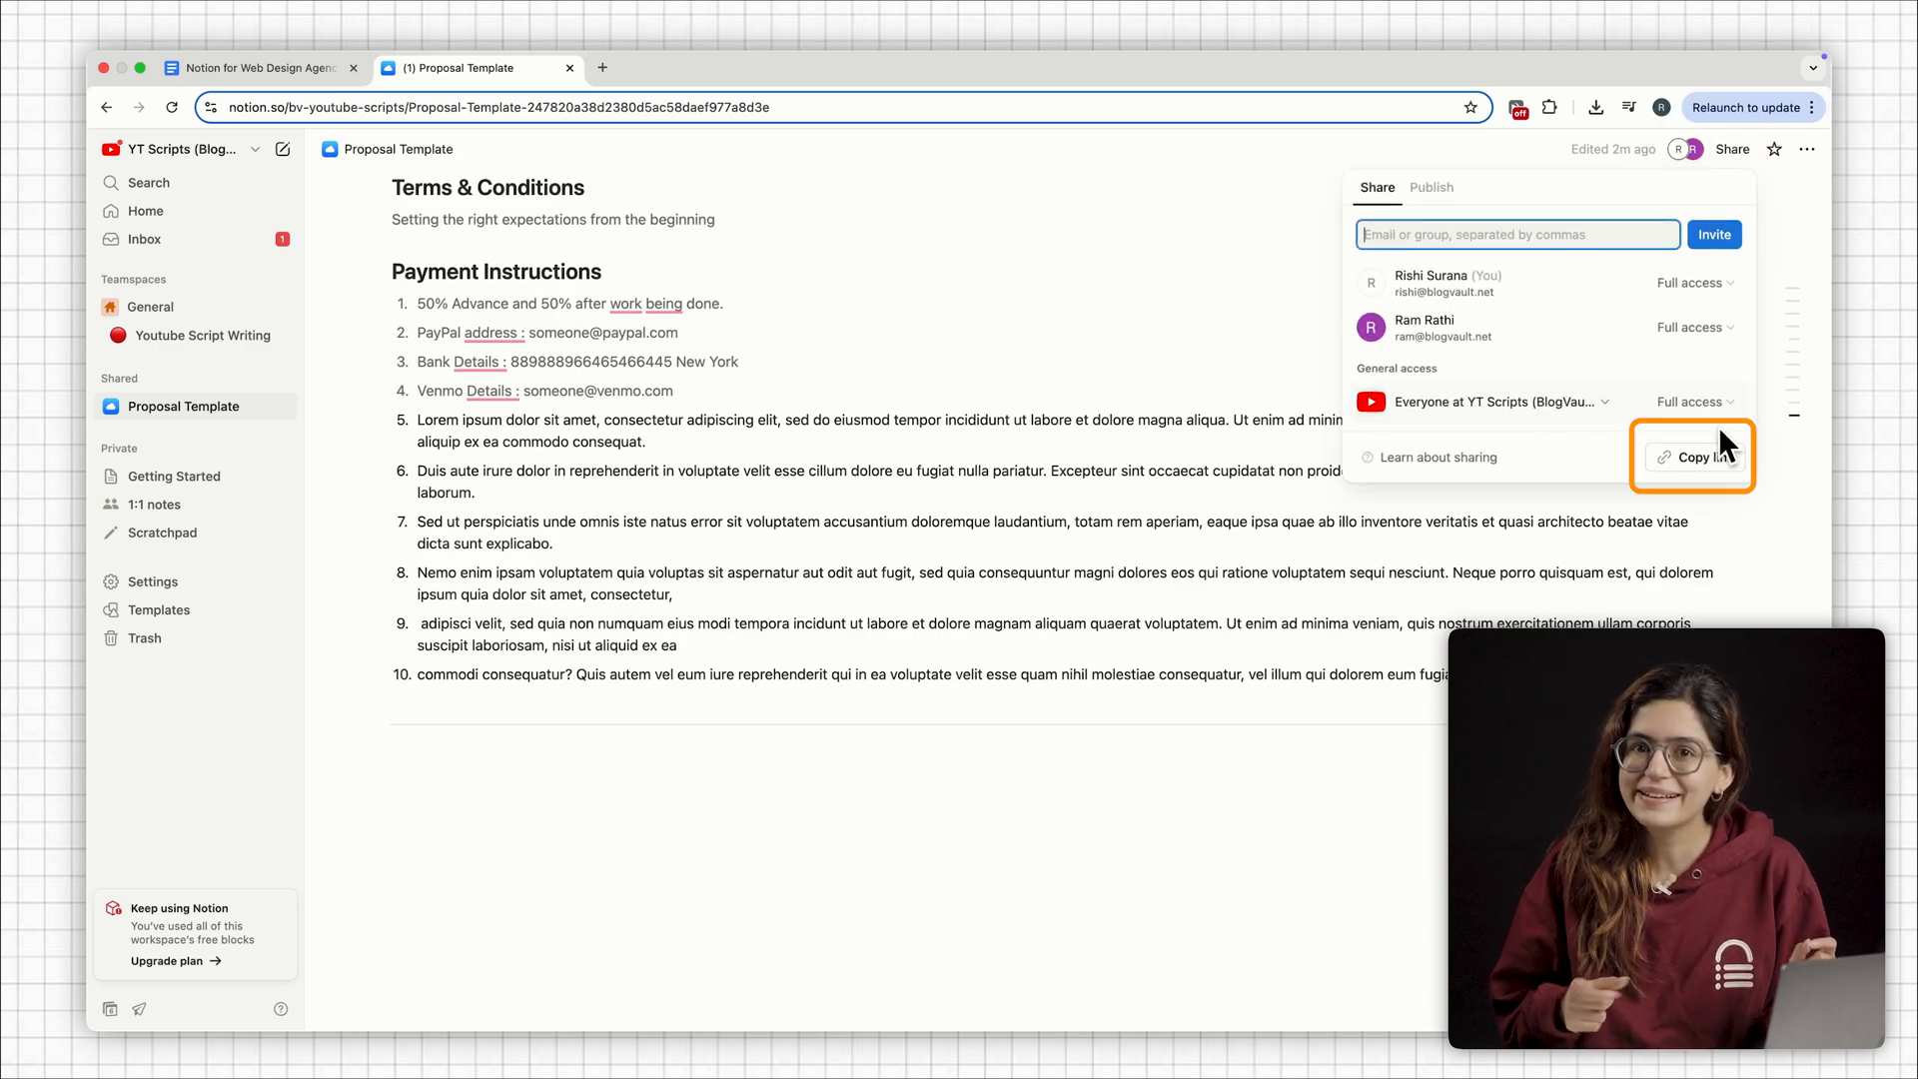
{"action": "left_click", "coordinate": [1694, 456]}
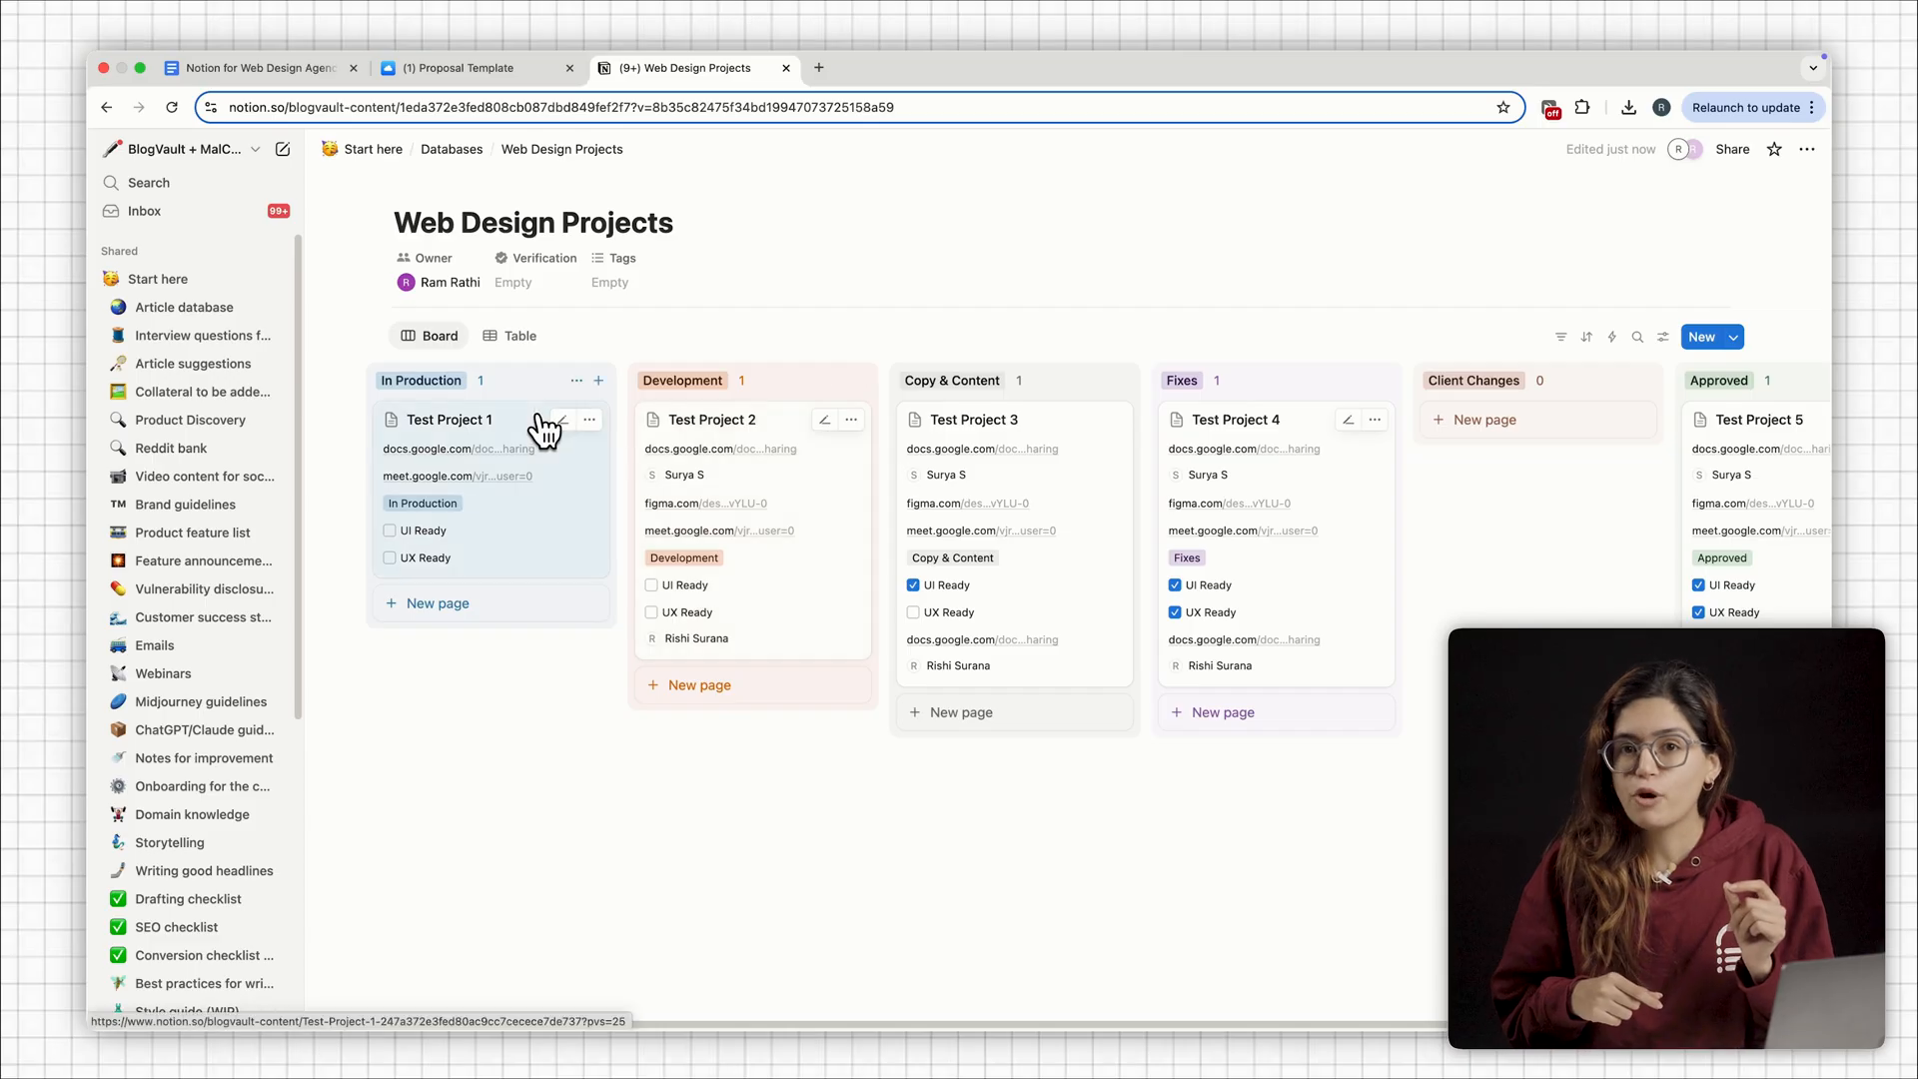
{"action": "left_click", "coordinate": [448, 420]}
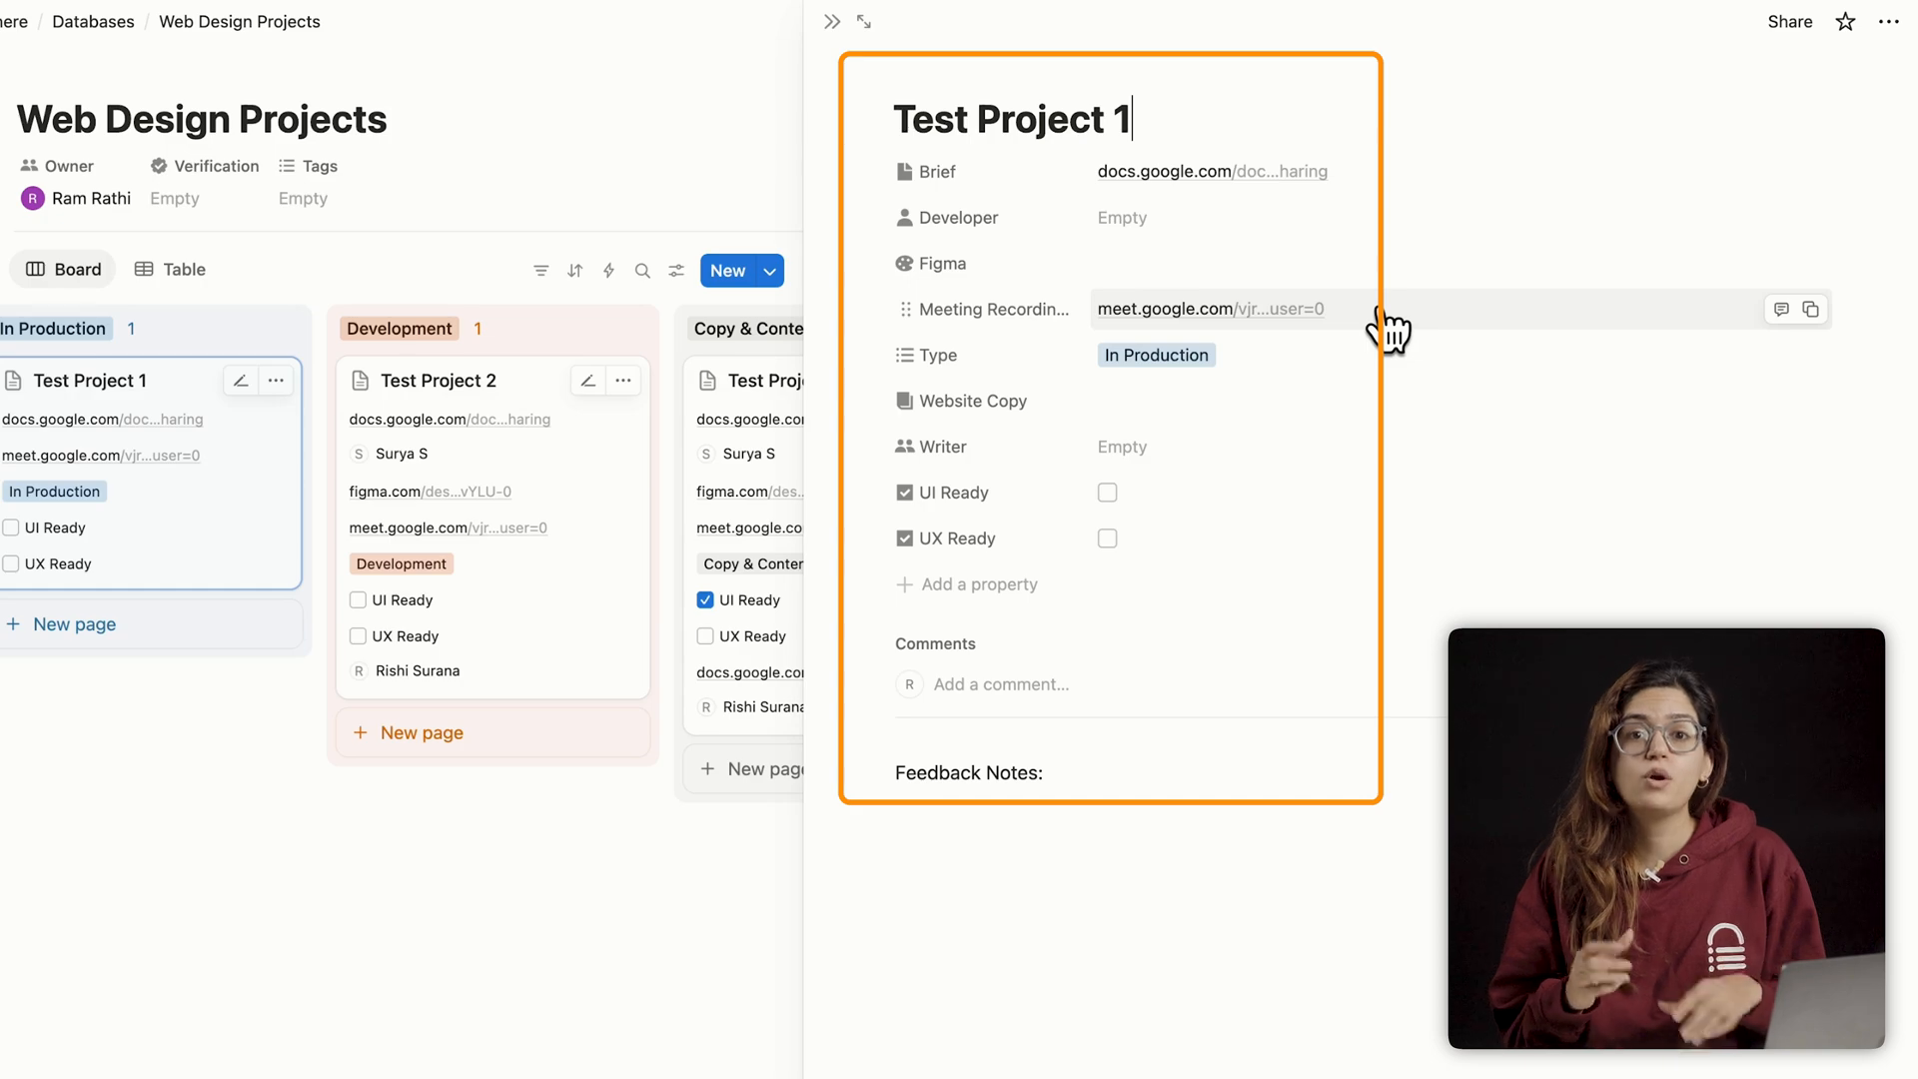
{"action": "left_click", "coordinate": [1159, 448]}
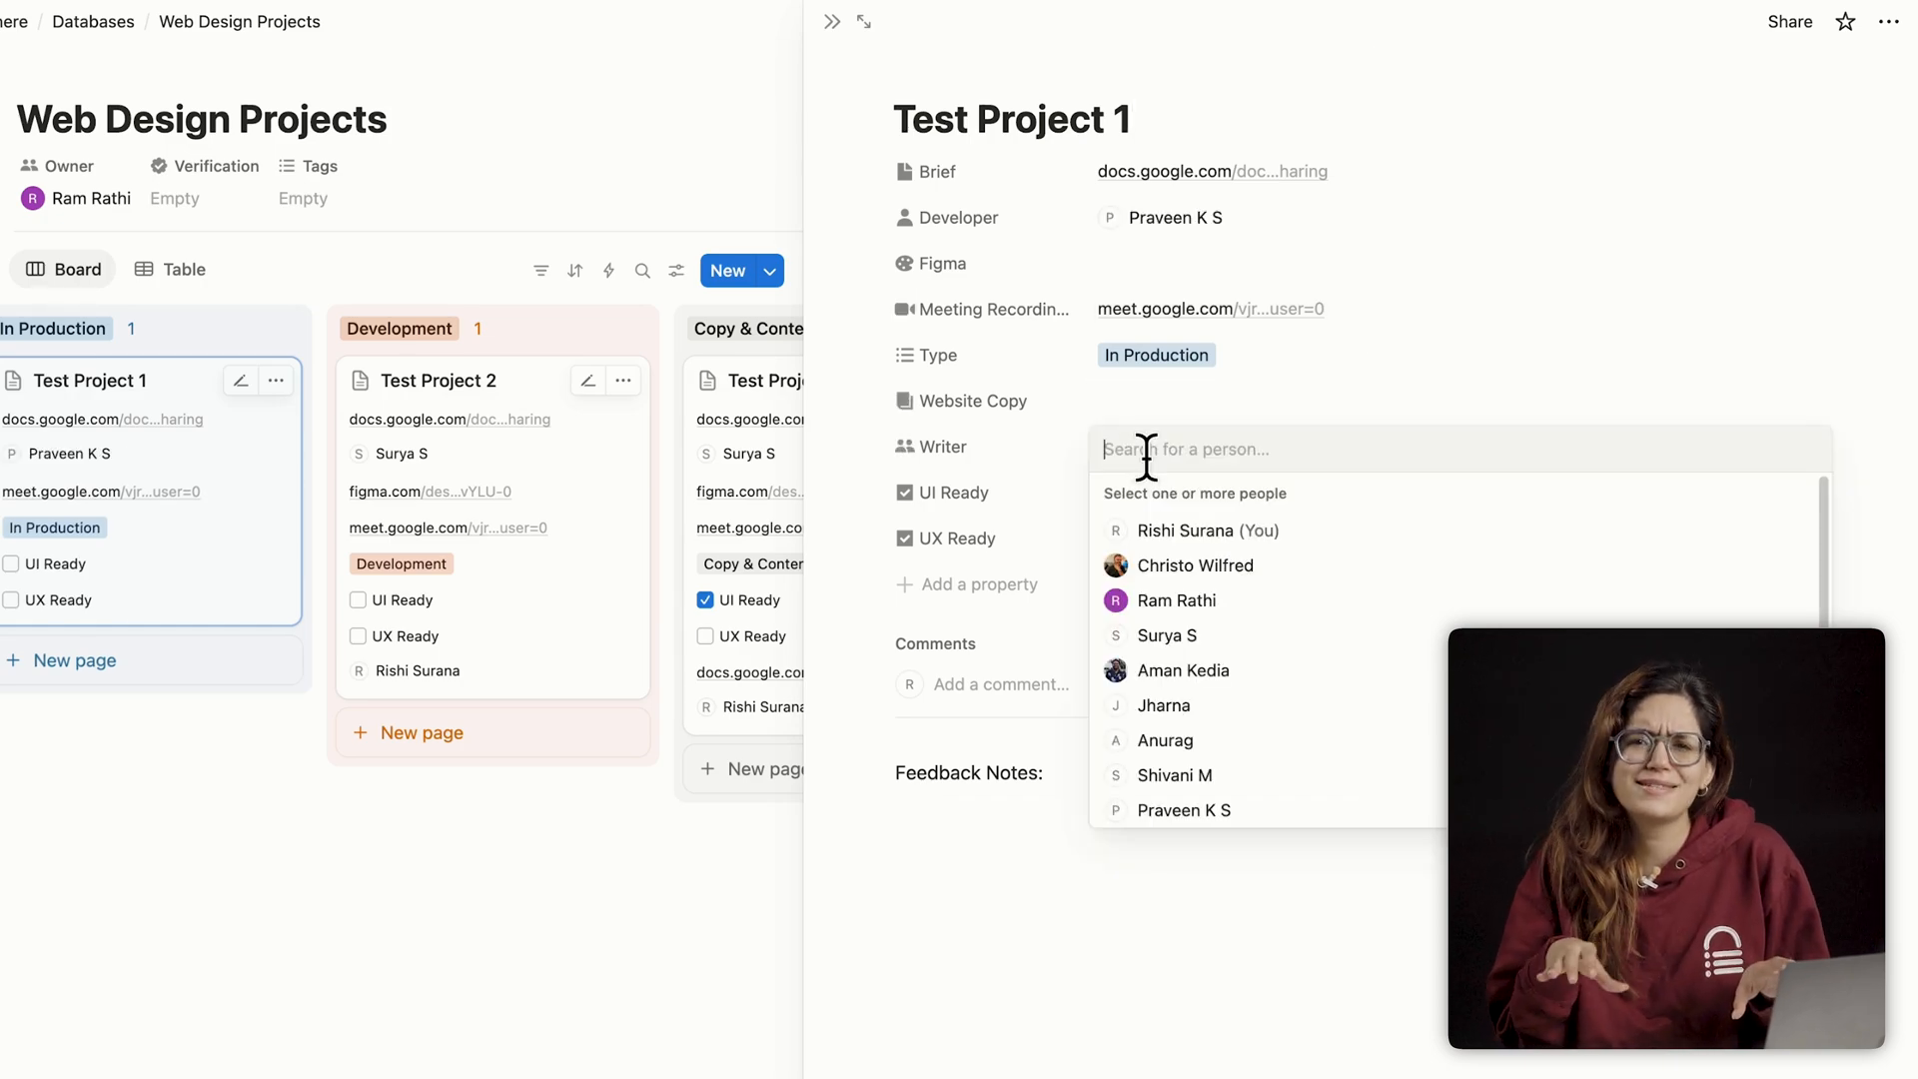
{"action": "scroll", "scroll_direction": "down", "scroll_amount": 3}
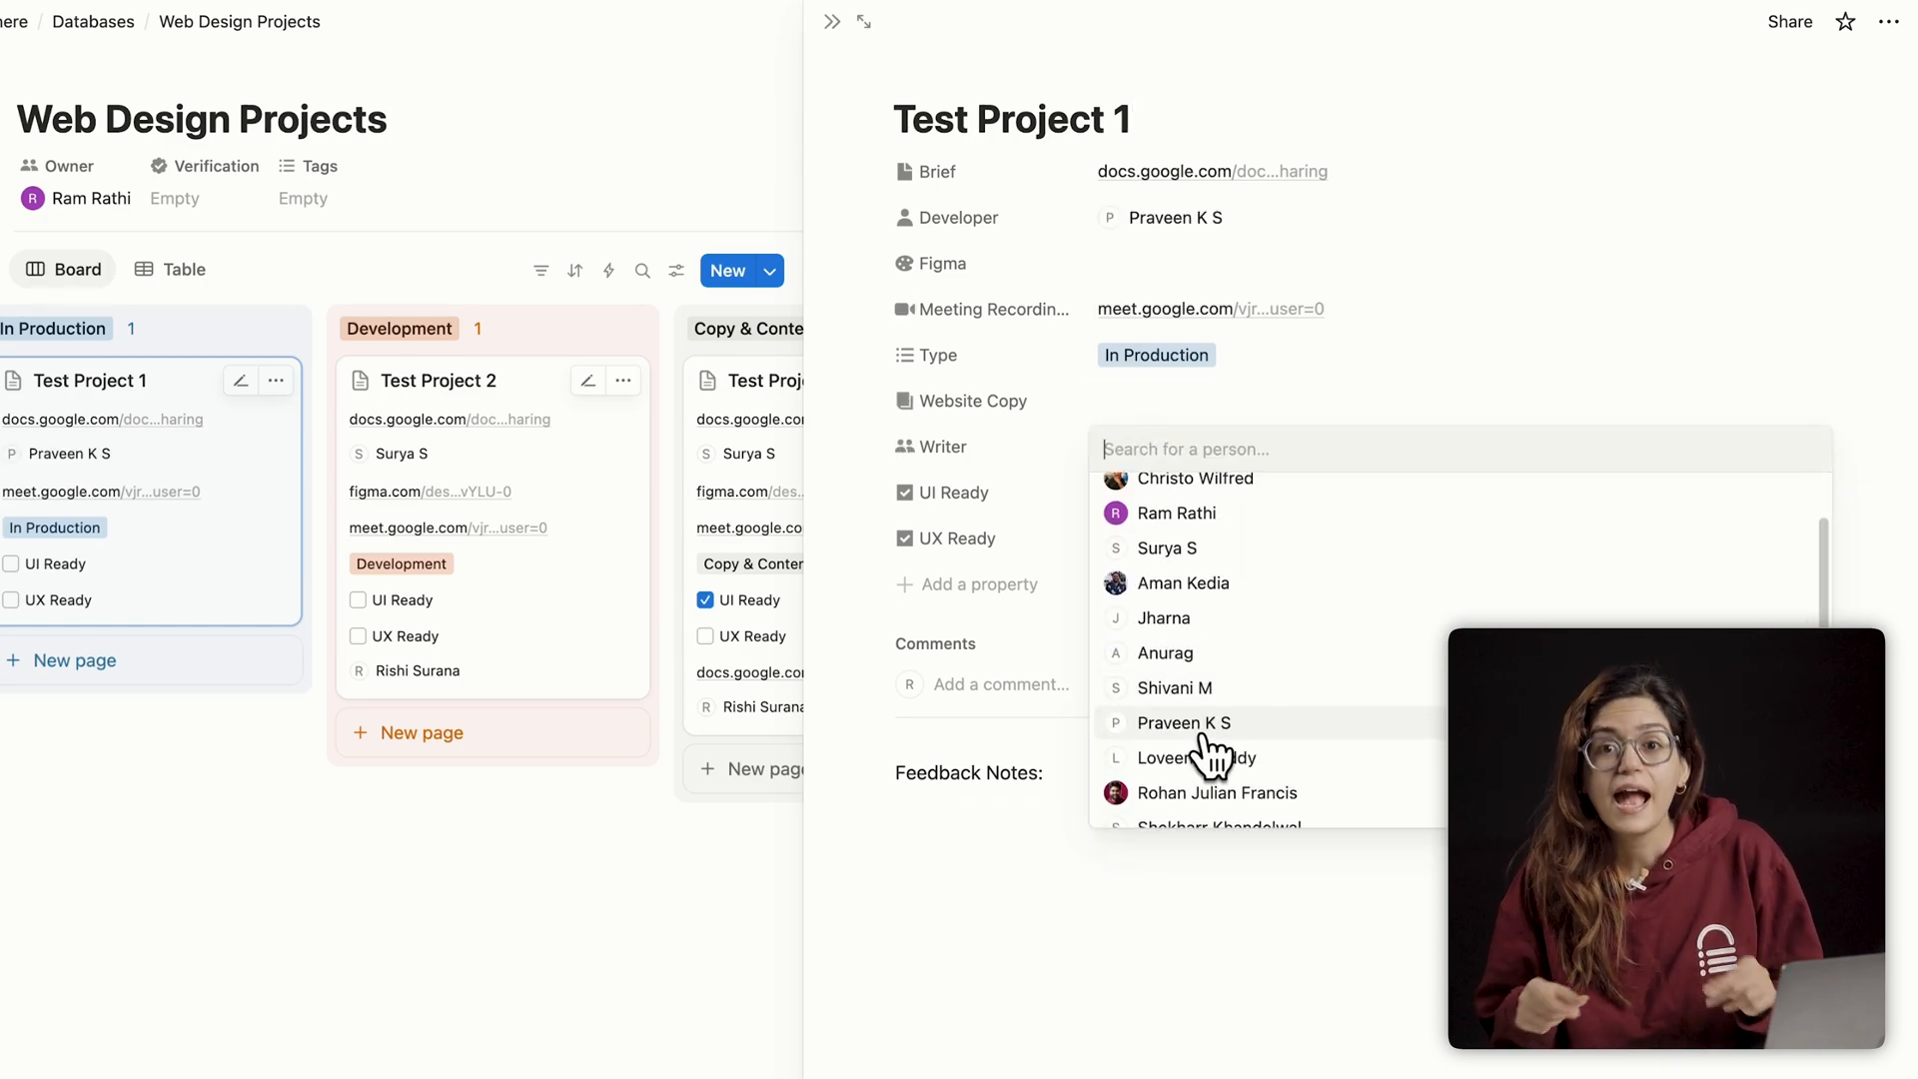
{"action": "scroll", "scroll_direction": "down", "scroll_amount": 3}
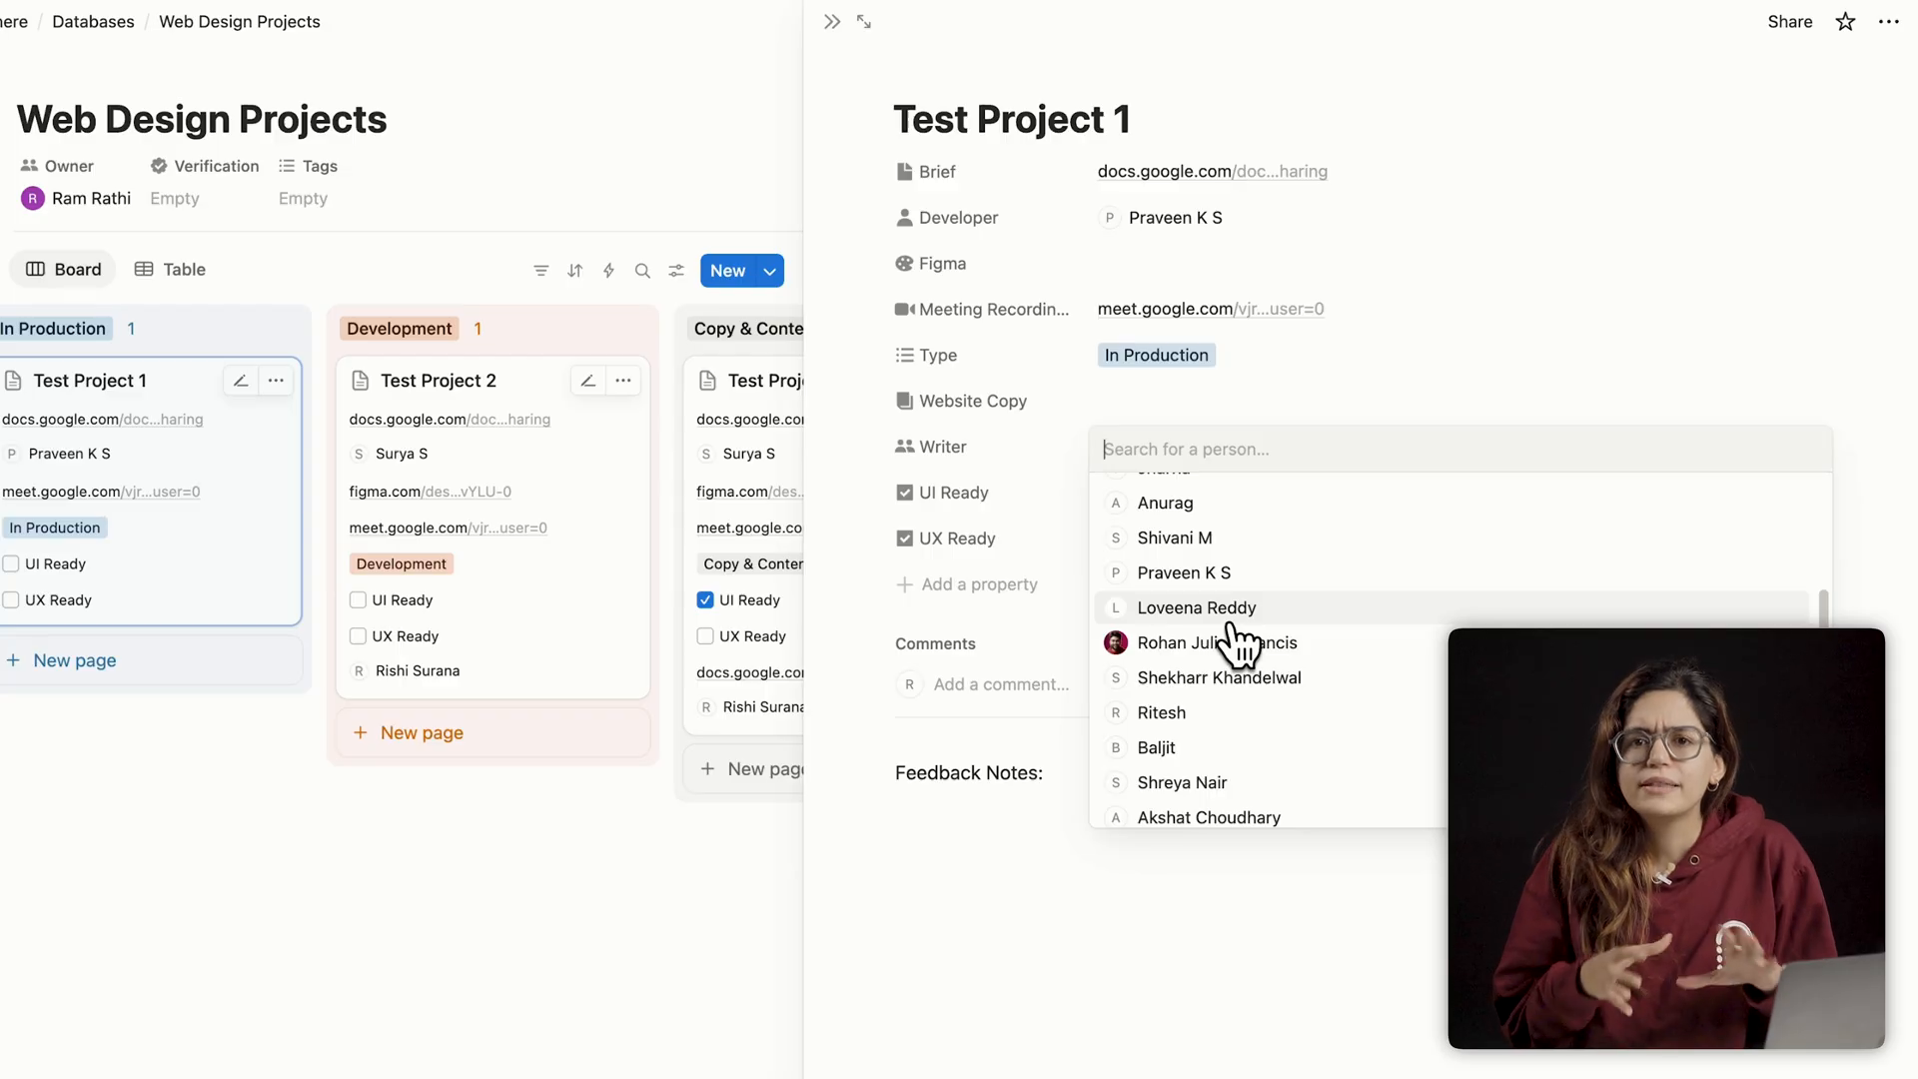
{"action": "left_click", "coordinate": [1195, 607]}
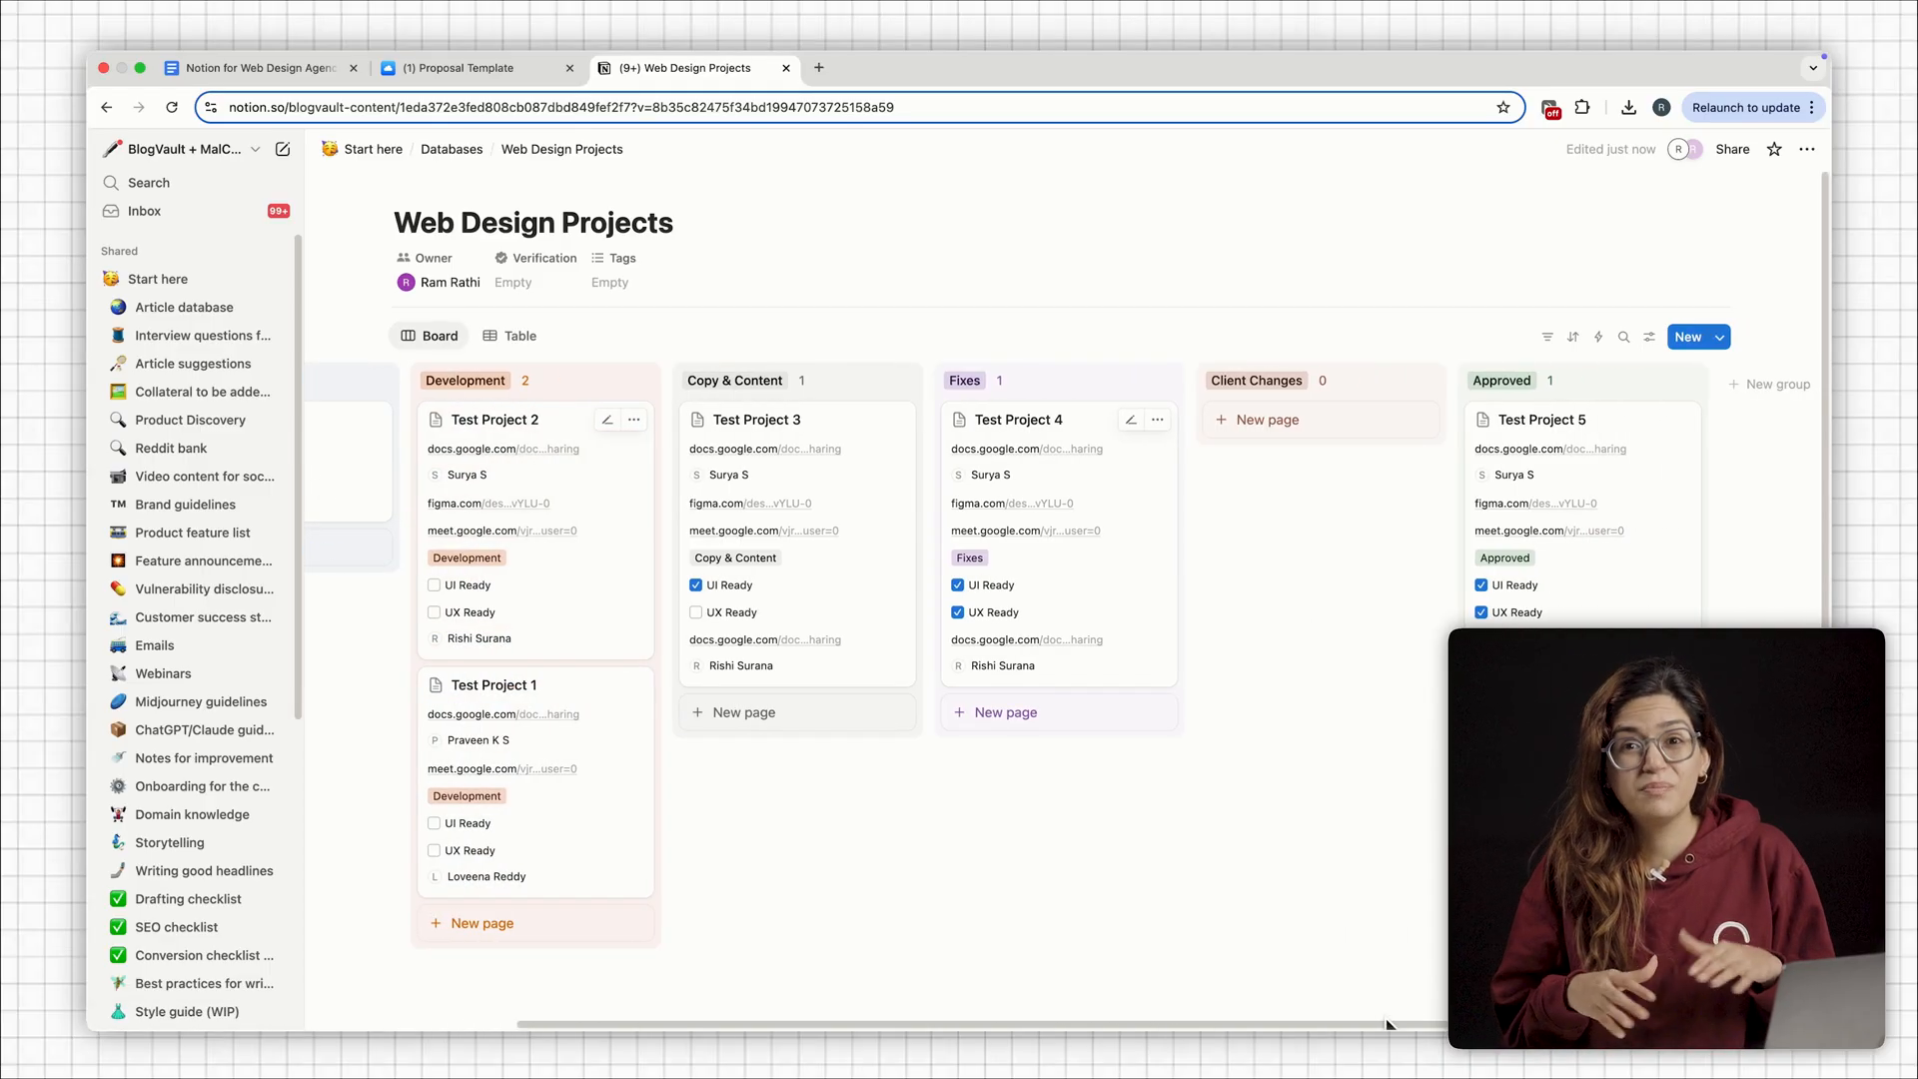
{"action": "mouse_move", "coordinate": [1591, 436]}
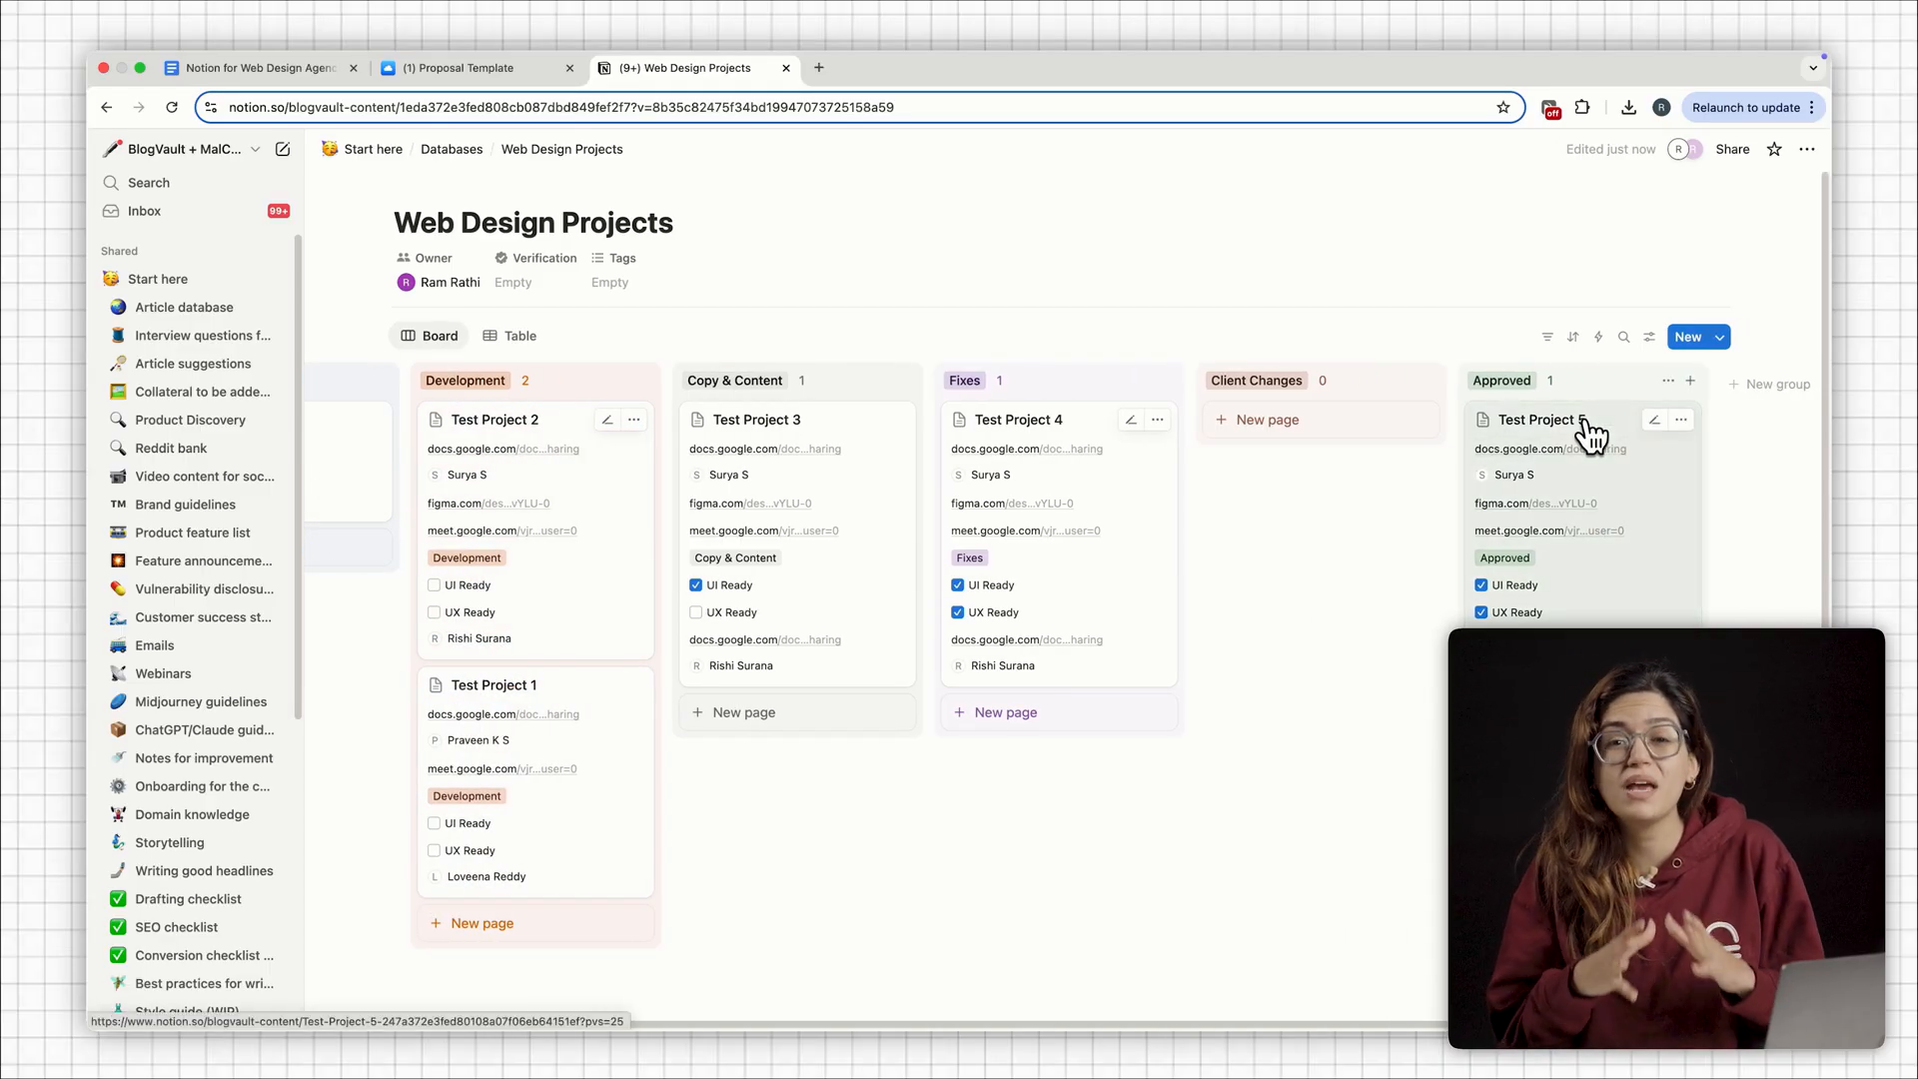
- Open Test Project 5's page from the project board
{"action": "left_click", "coordinate": [1535, 419]}
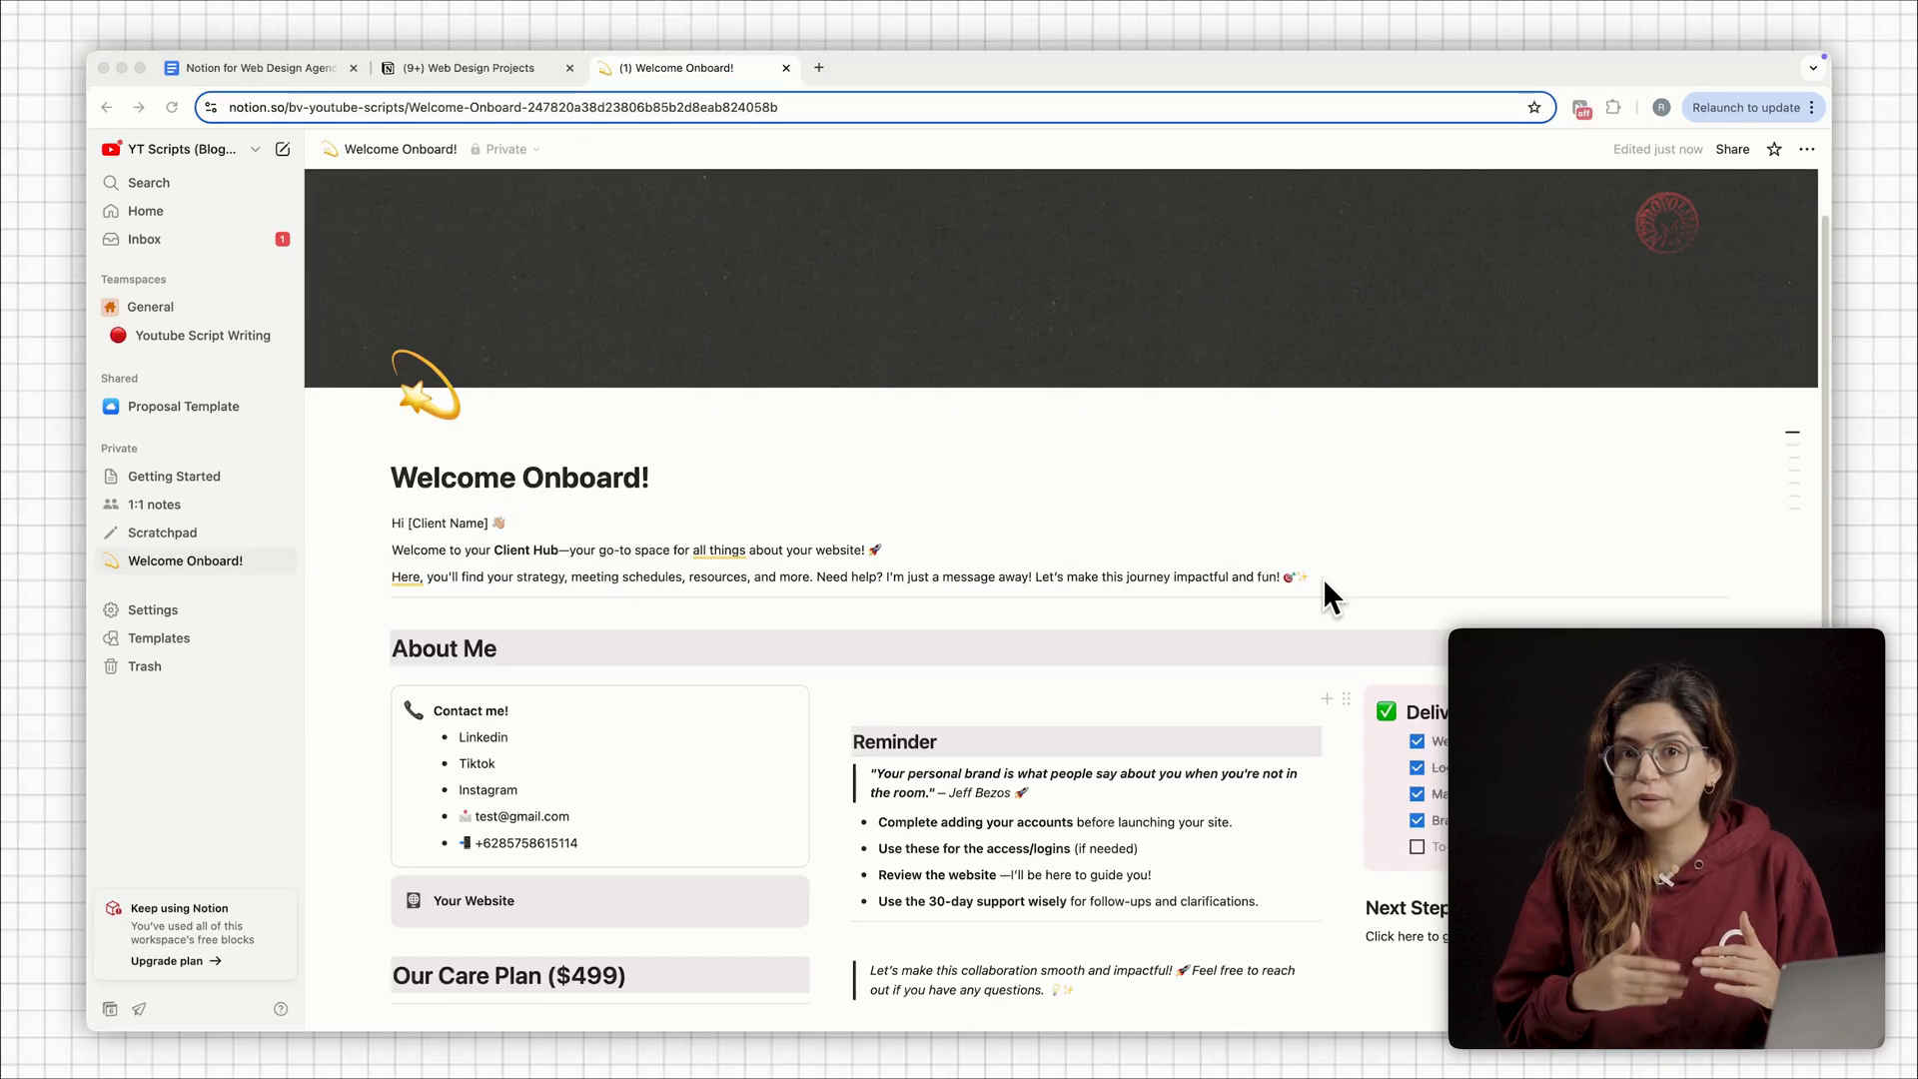
- Greet the client as Max with LinkedIn and Skype contacts, then switch to the Youtube Script Writing board
{"action": "scroll", "scroll_direction": "down", "scroll_amount": 3}
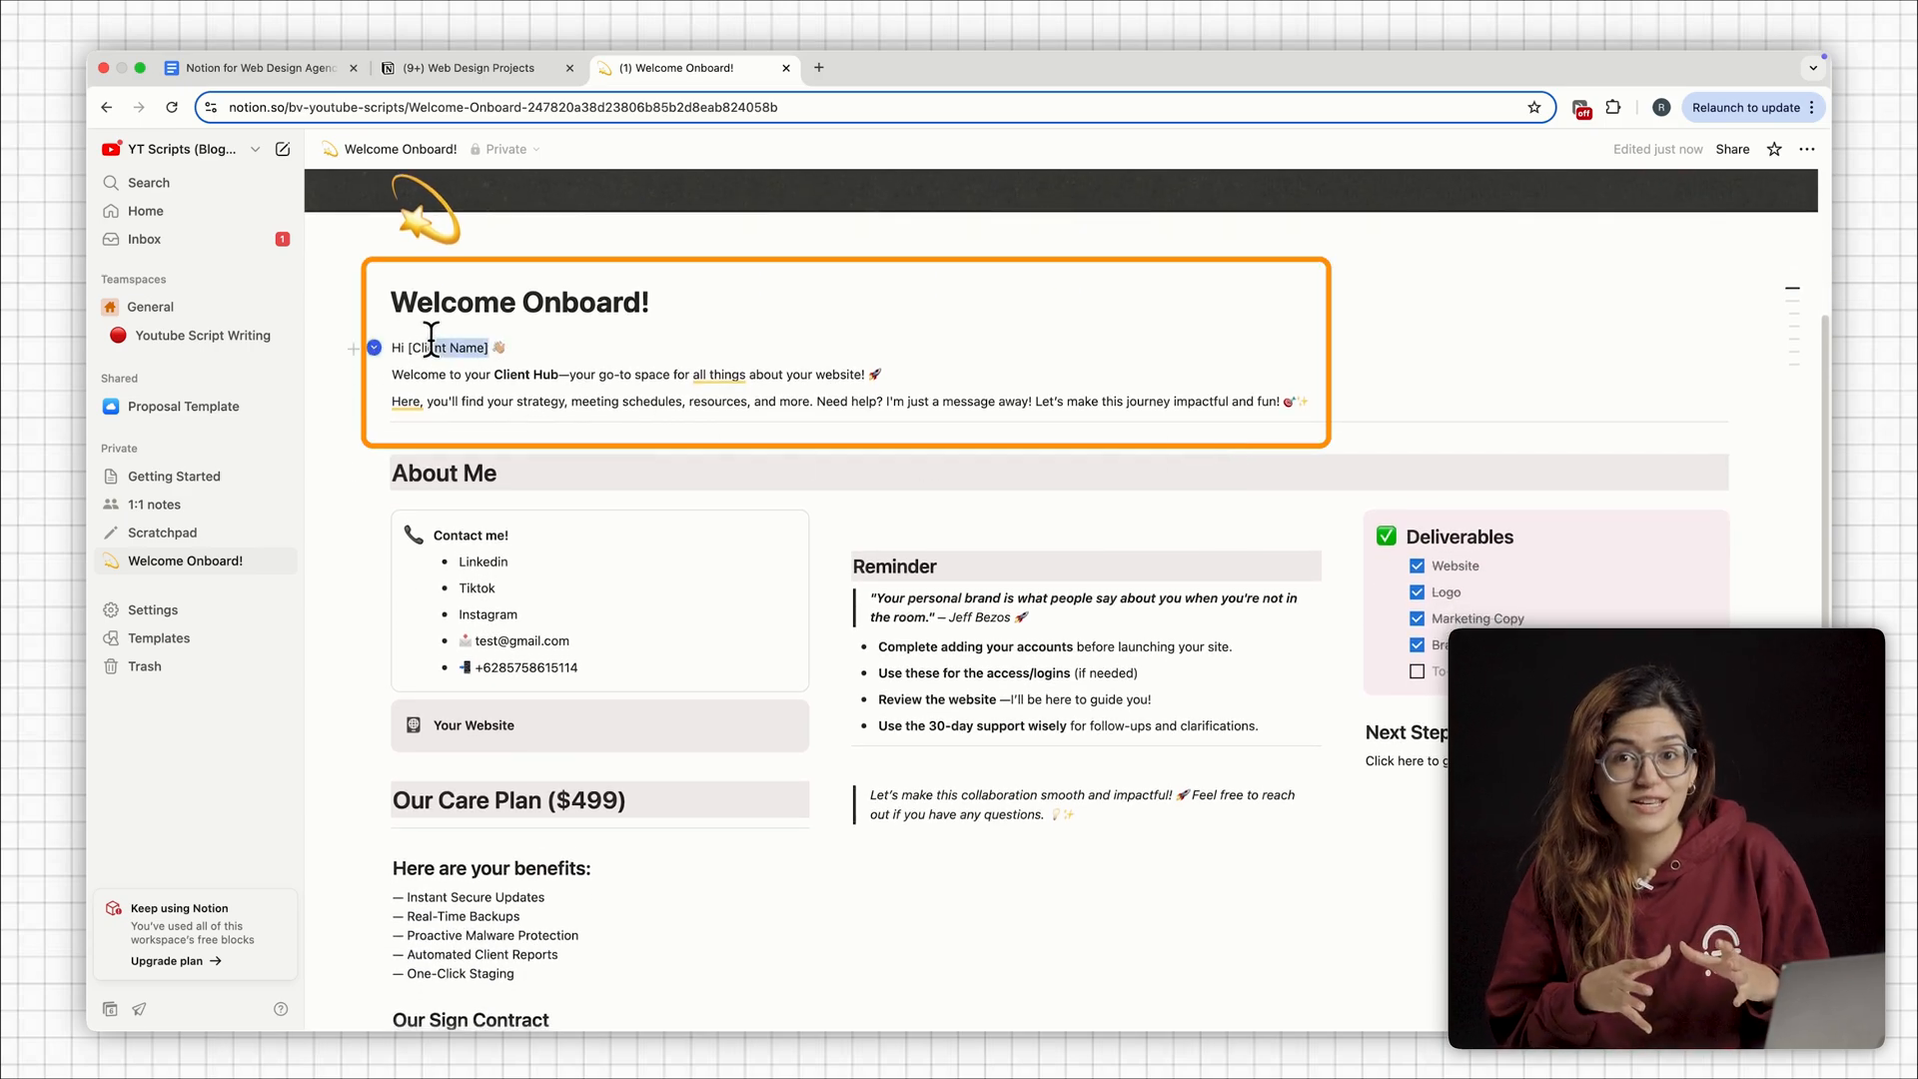
{"action": "type", "text": "Max 👋"}
{"action": "left_click", "coordinate": [494, 559]}
{"action": "type", "text": " -"}
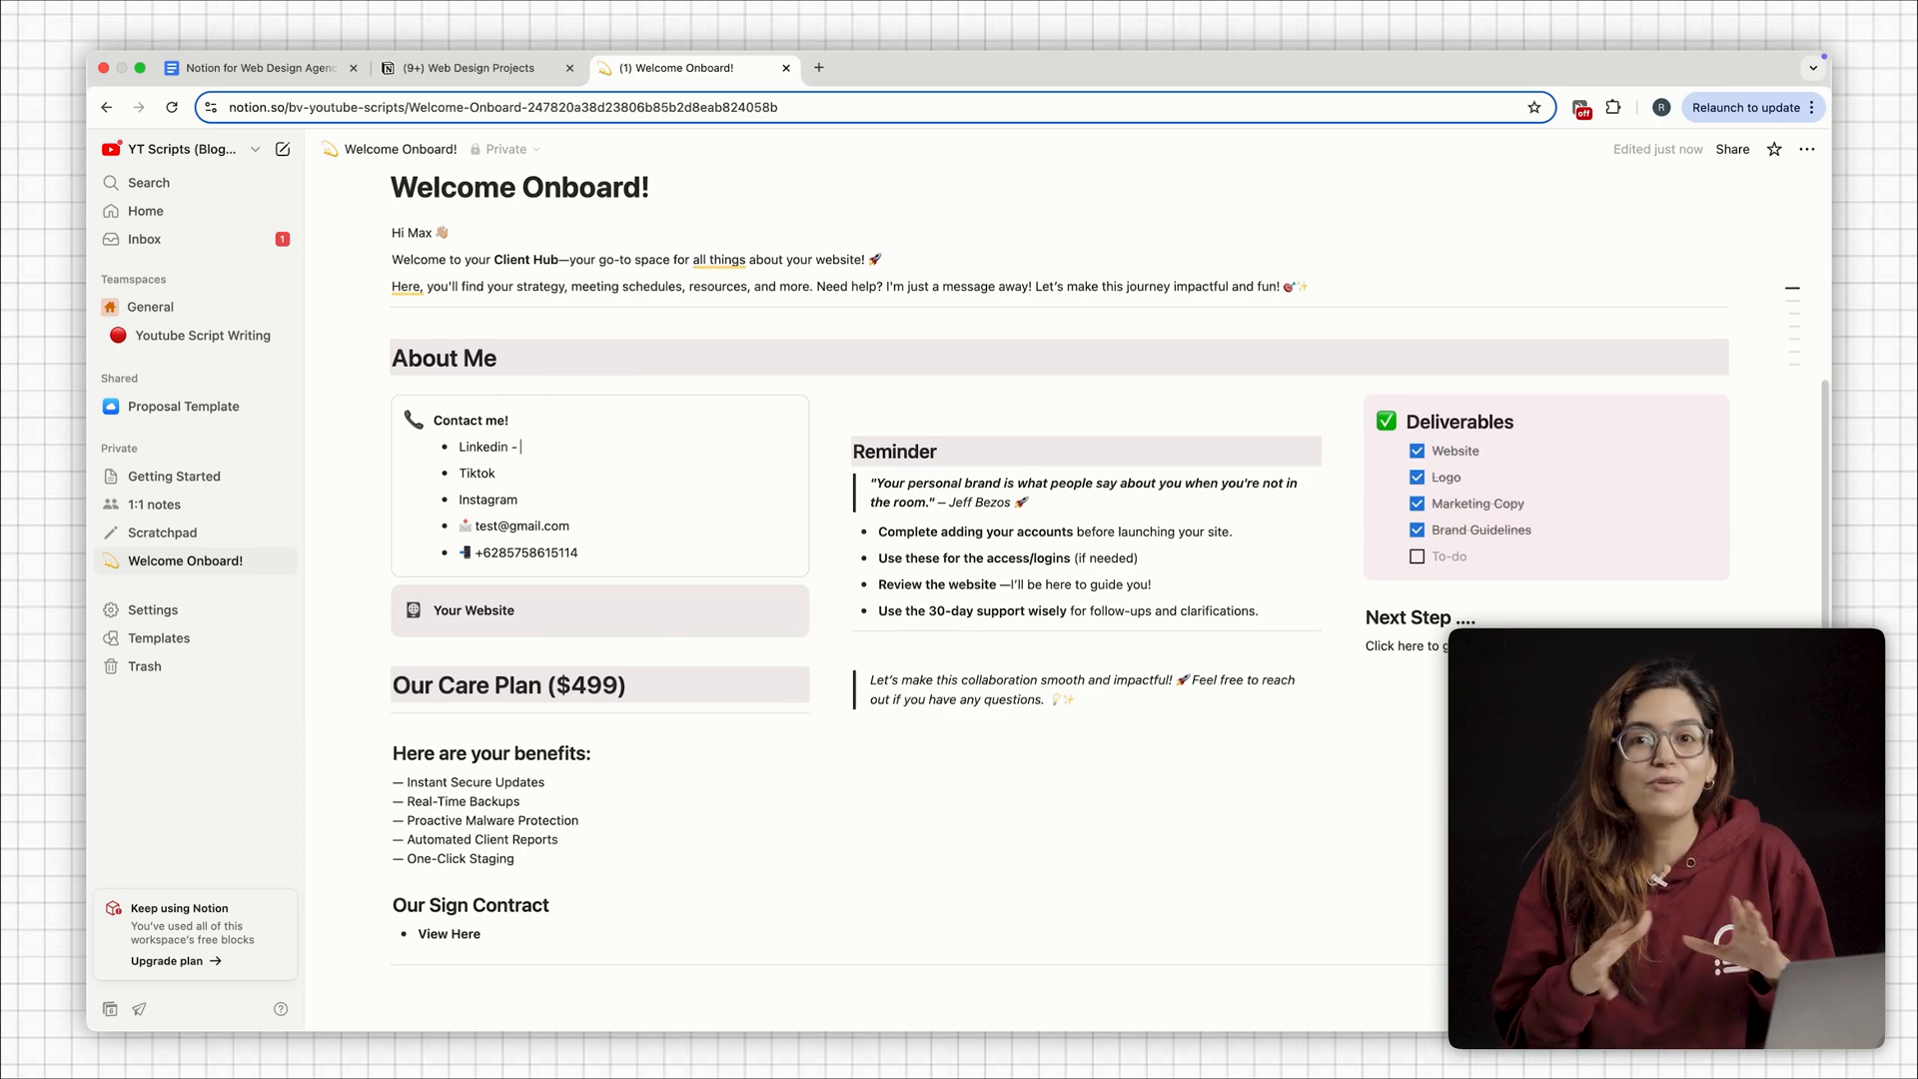
{"action": "type", "text": "test linkedin"}
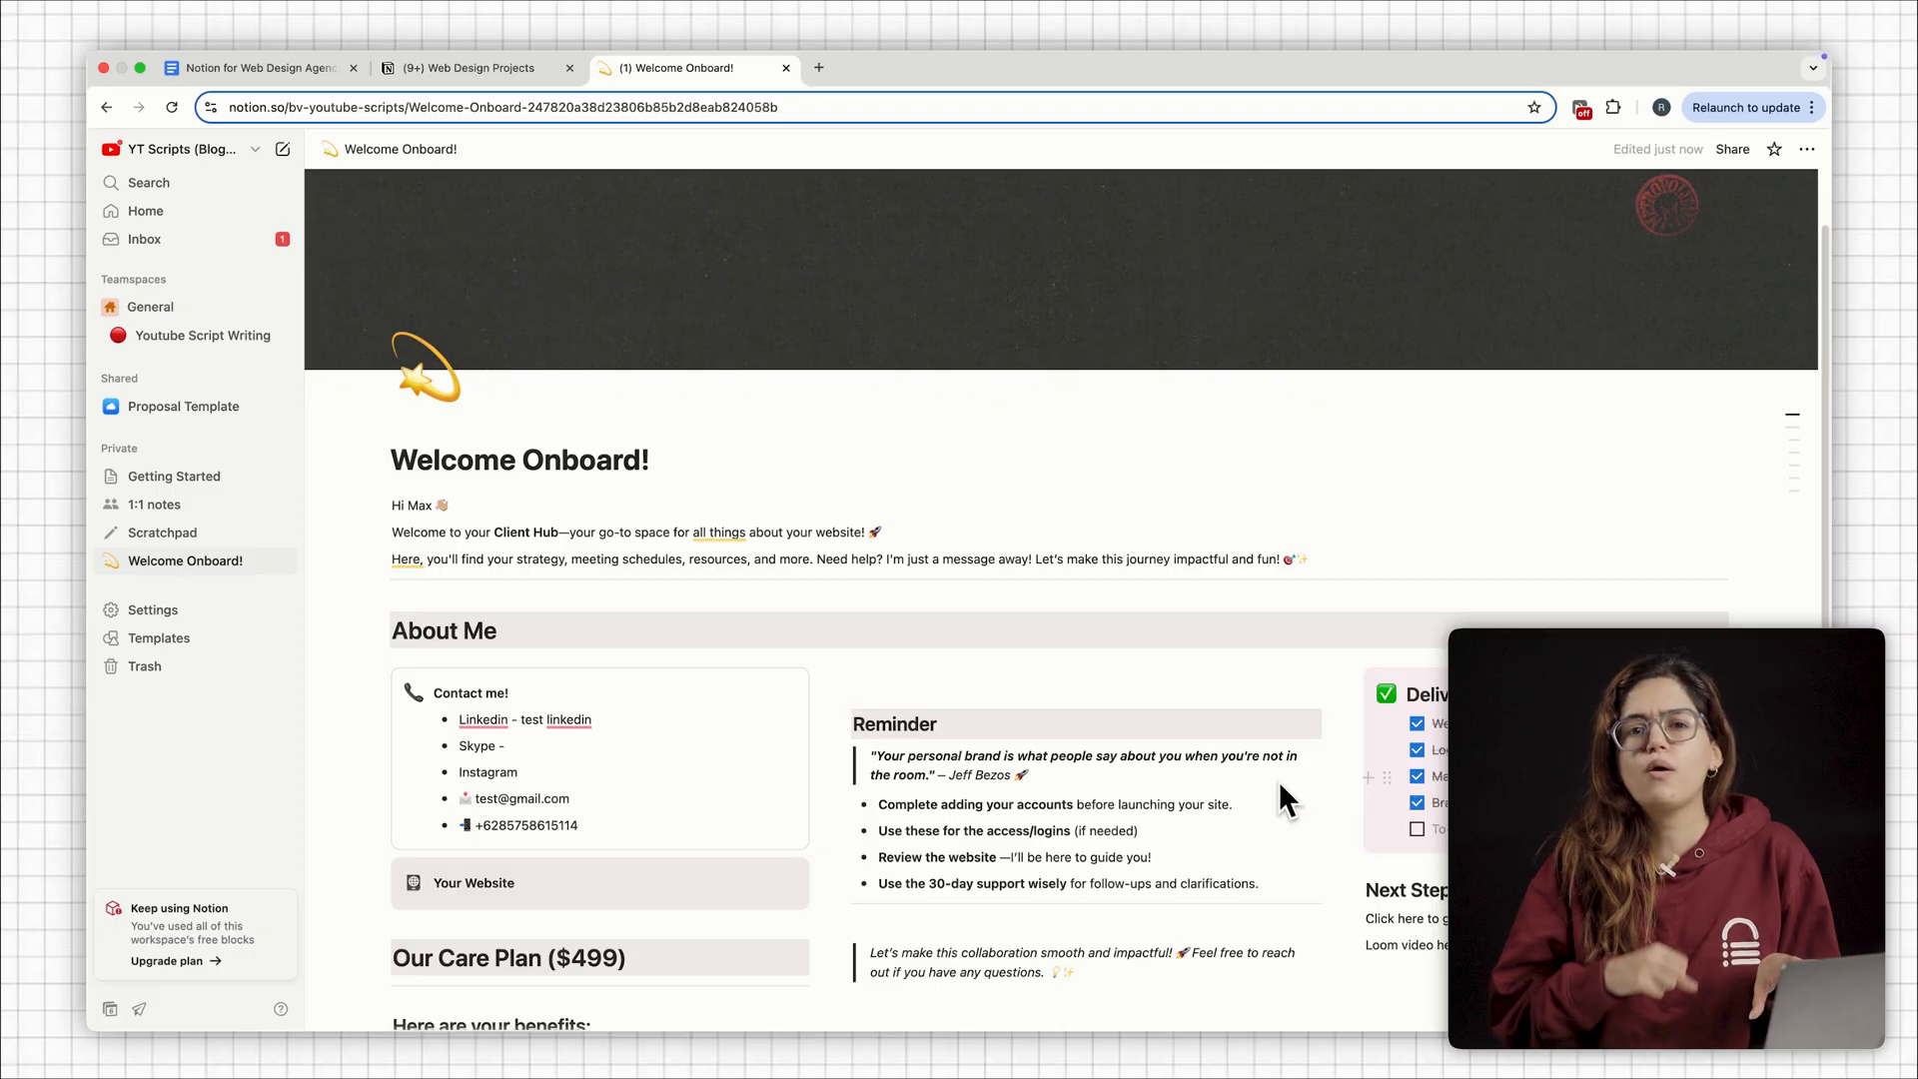
{"action": "mouse_move", "coordinate": [943, 303]}
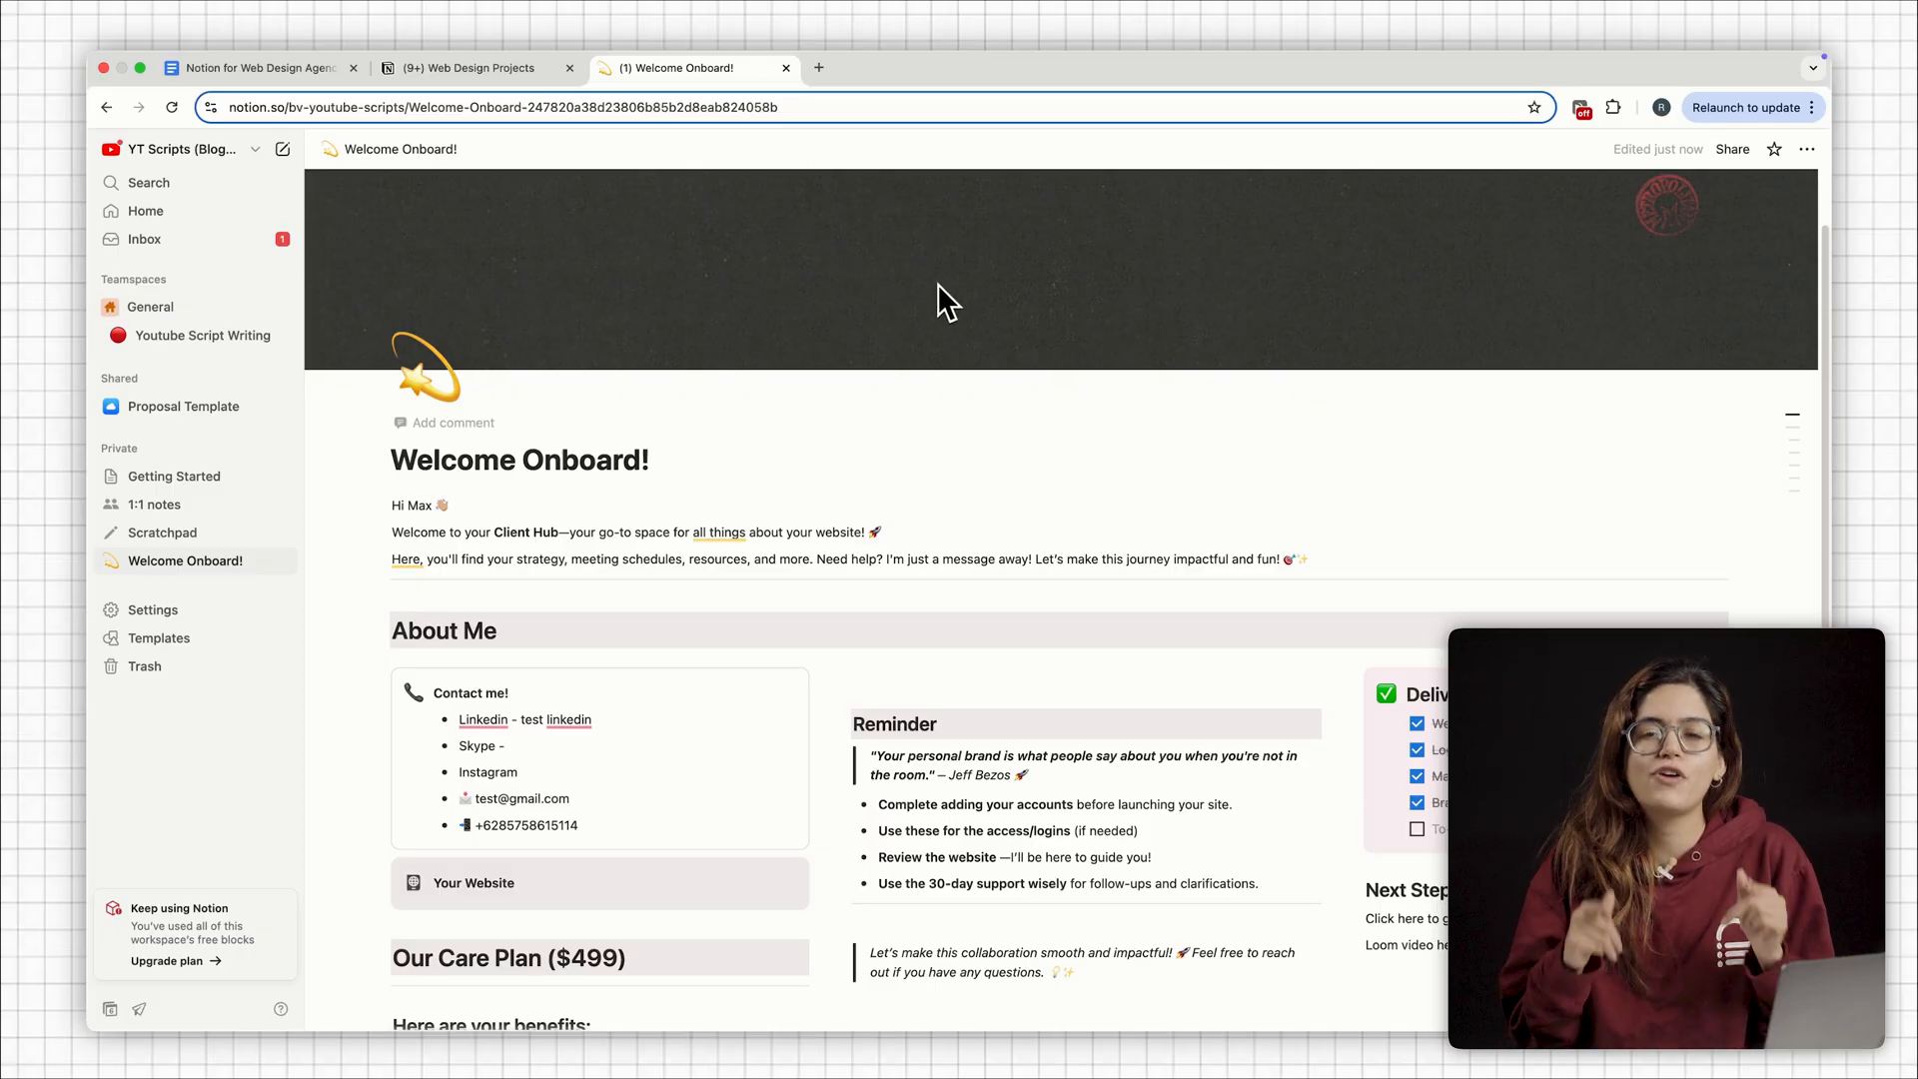
{"action": "left_click", "coordinate": [820, 68]}
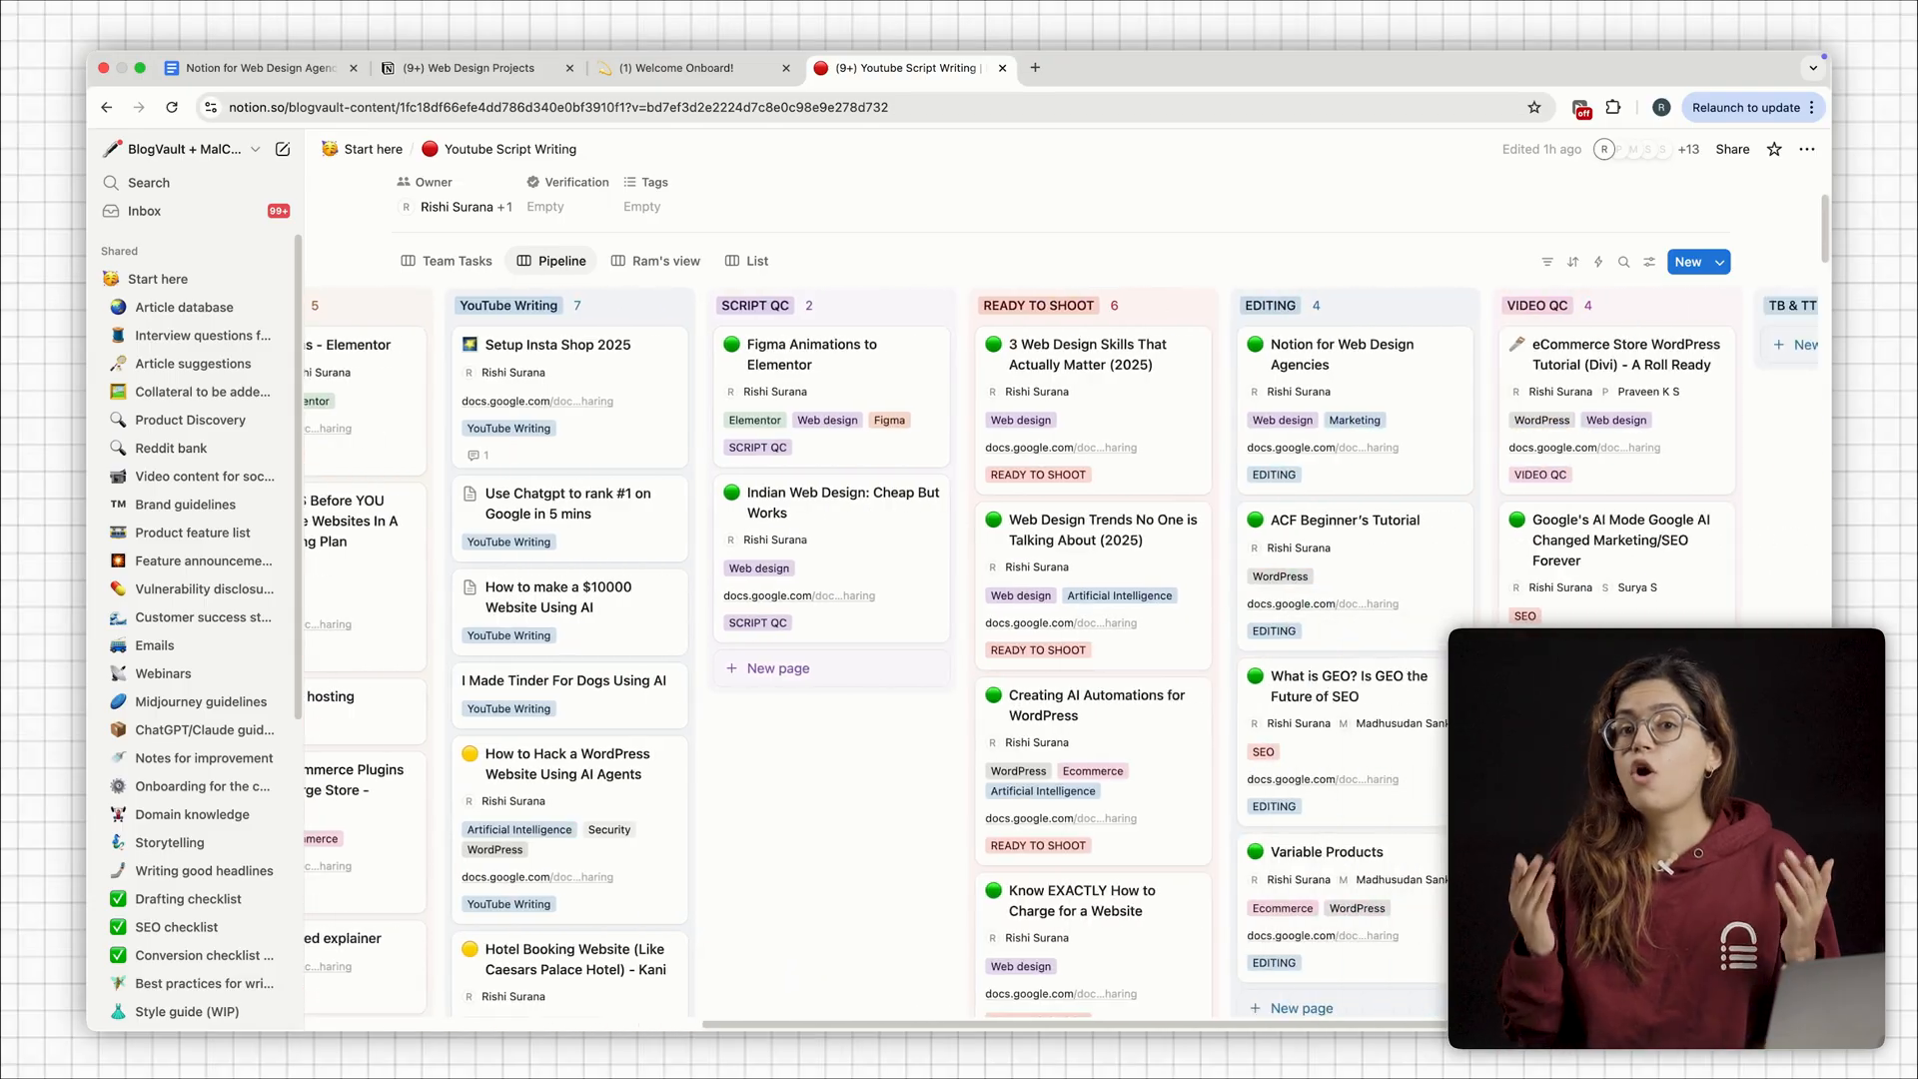
- Scroll the pipeline board right to the Script QC, Video QC and Published columns
{"action": "scroll", "scroll_direction": "right", "scroll_amount": 3}
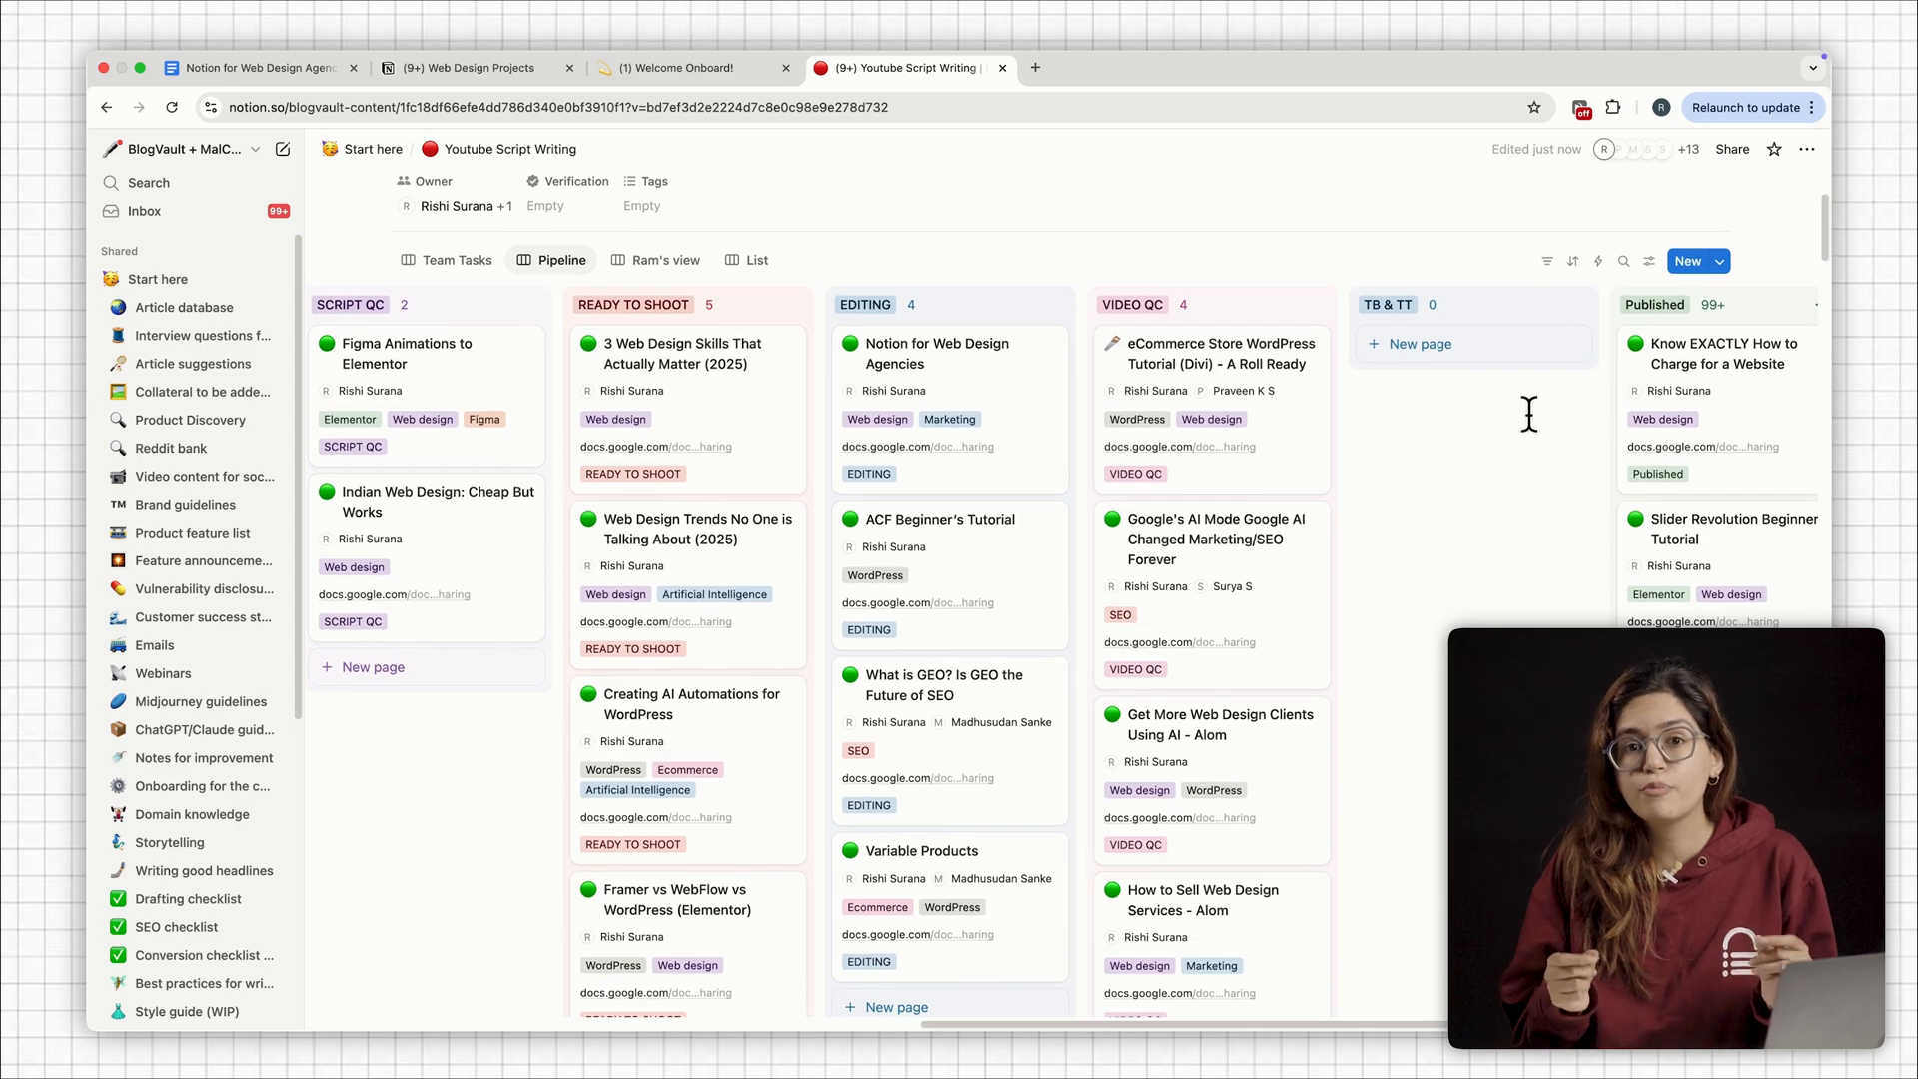
- Open 'Know EXACTLY How to Charge for a Website' and reveal its 6 hidden properties
{"action": "left_click", "coordinate": [1722, 351]}
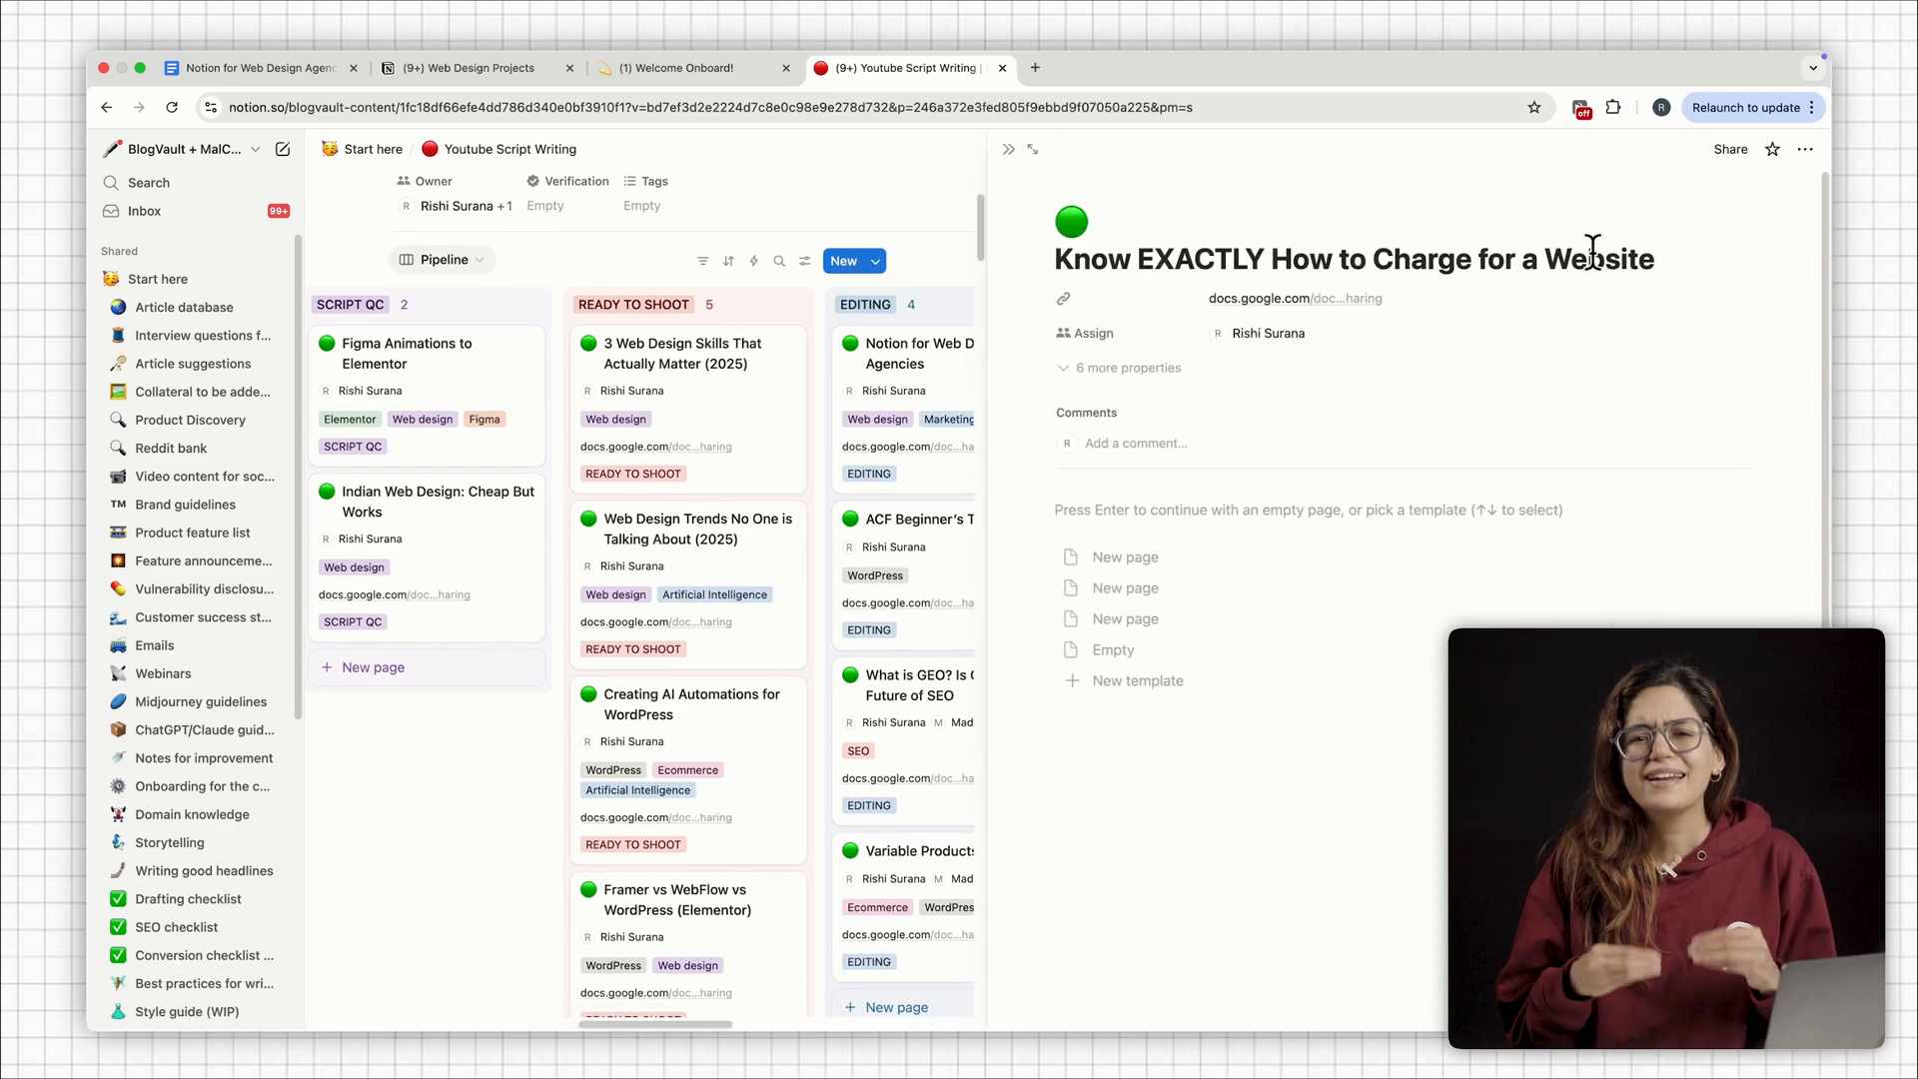
{"action": "left_click", "coordinate": [1126, 368]}
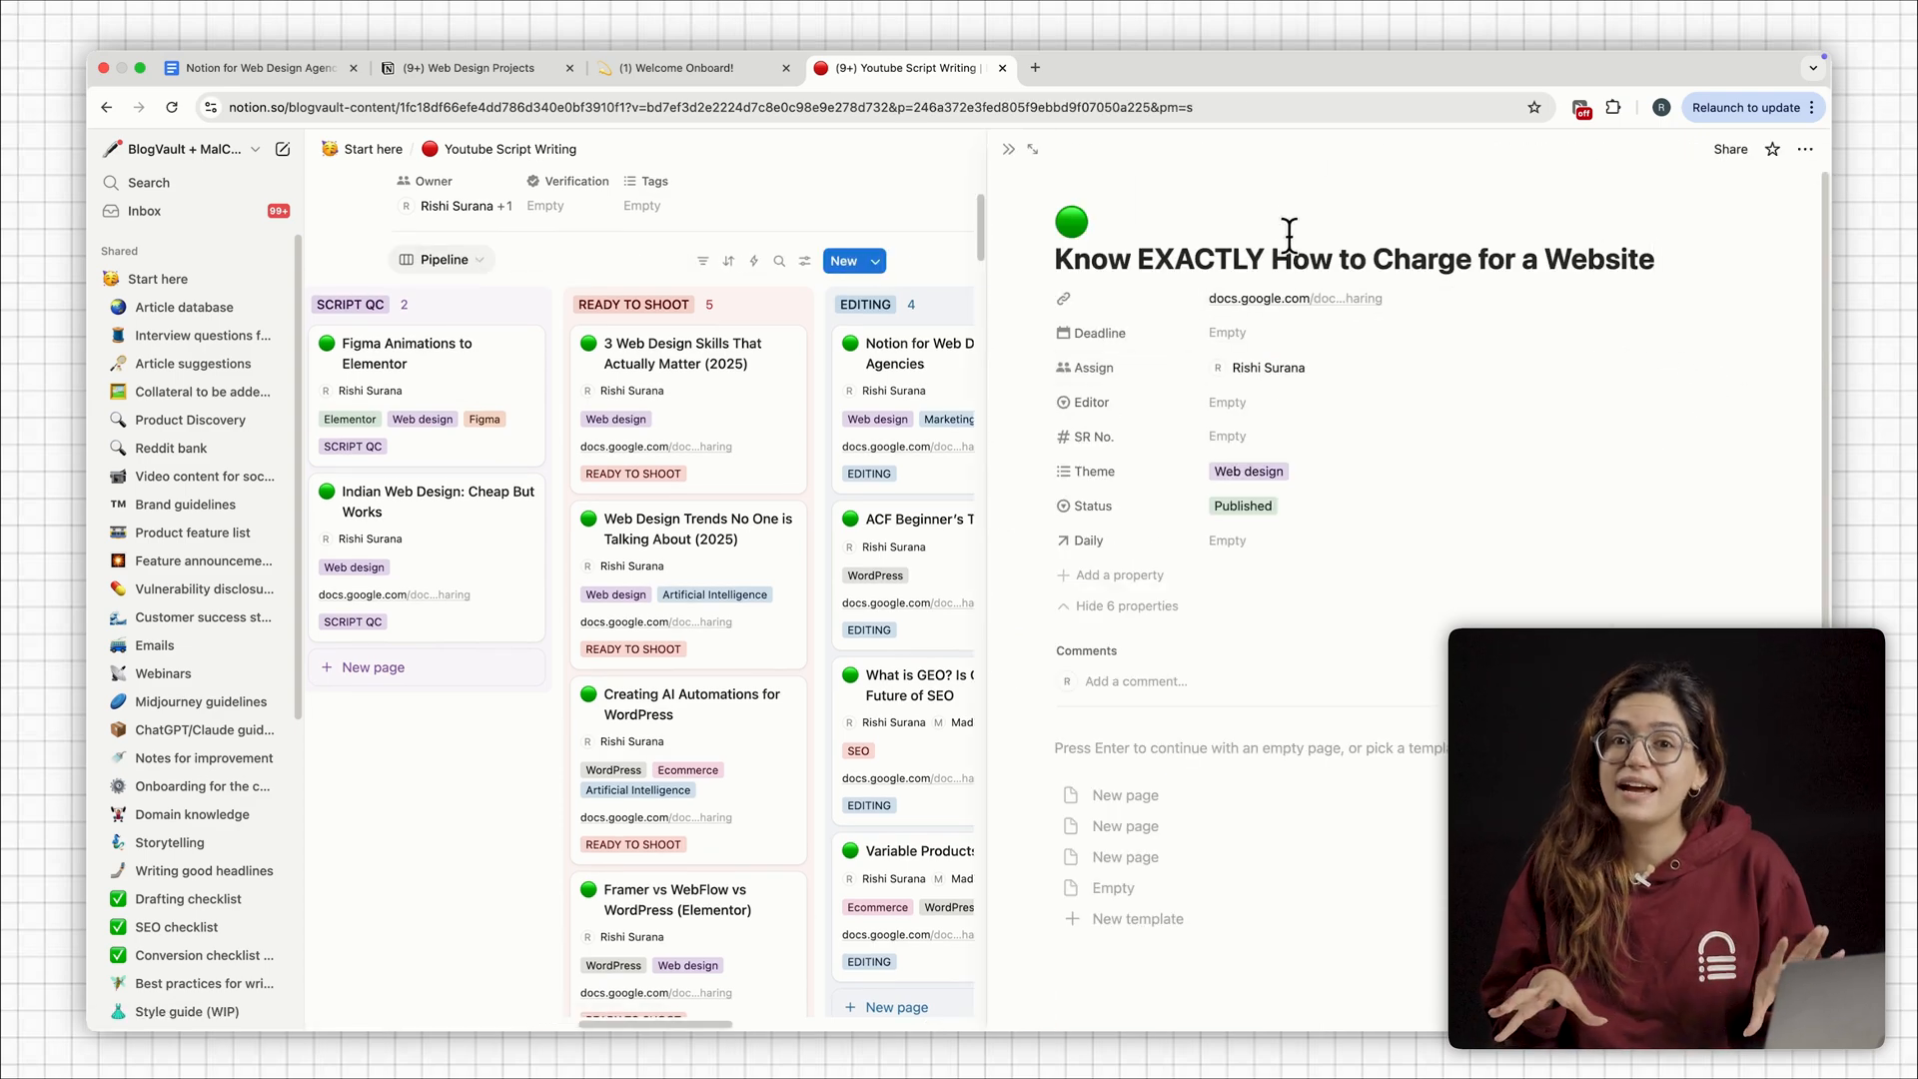
{"action": "mouse_move", "coordinate": [959, 184]}
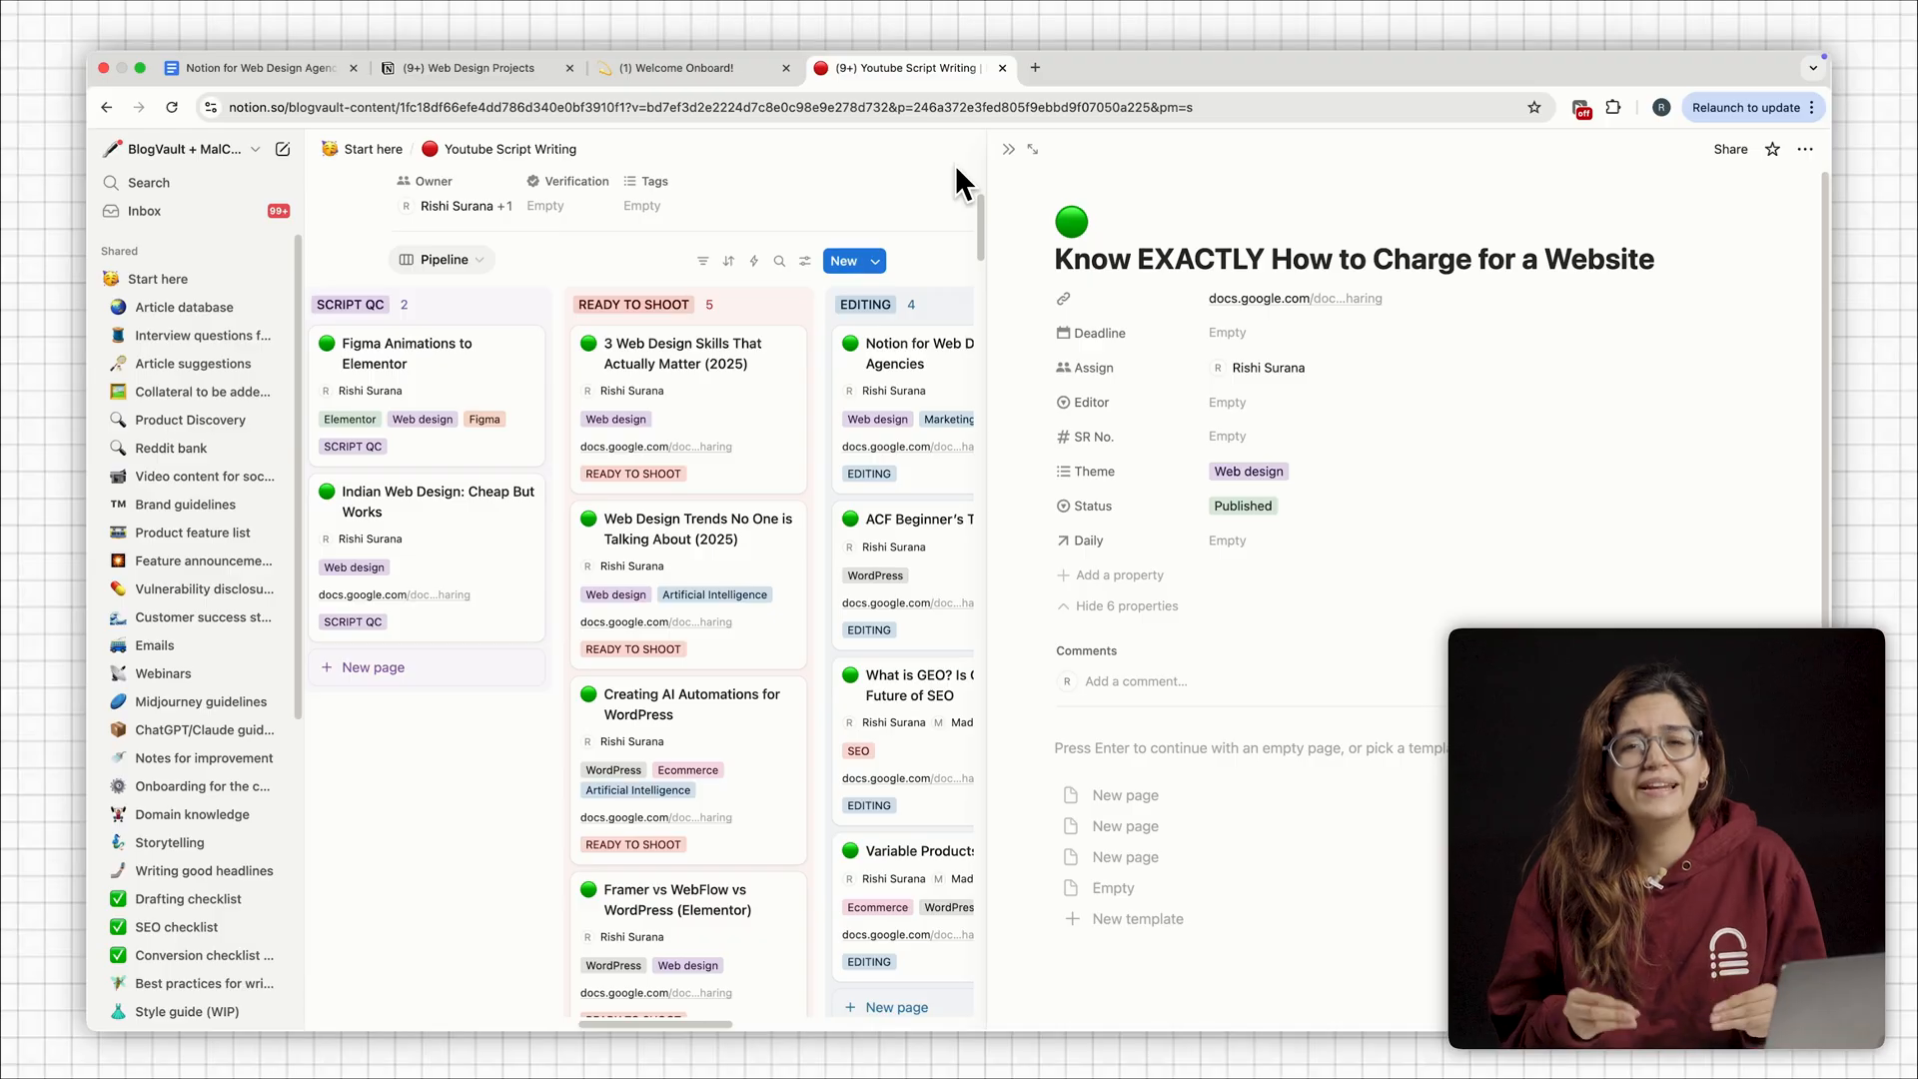